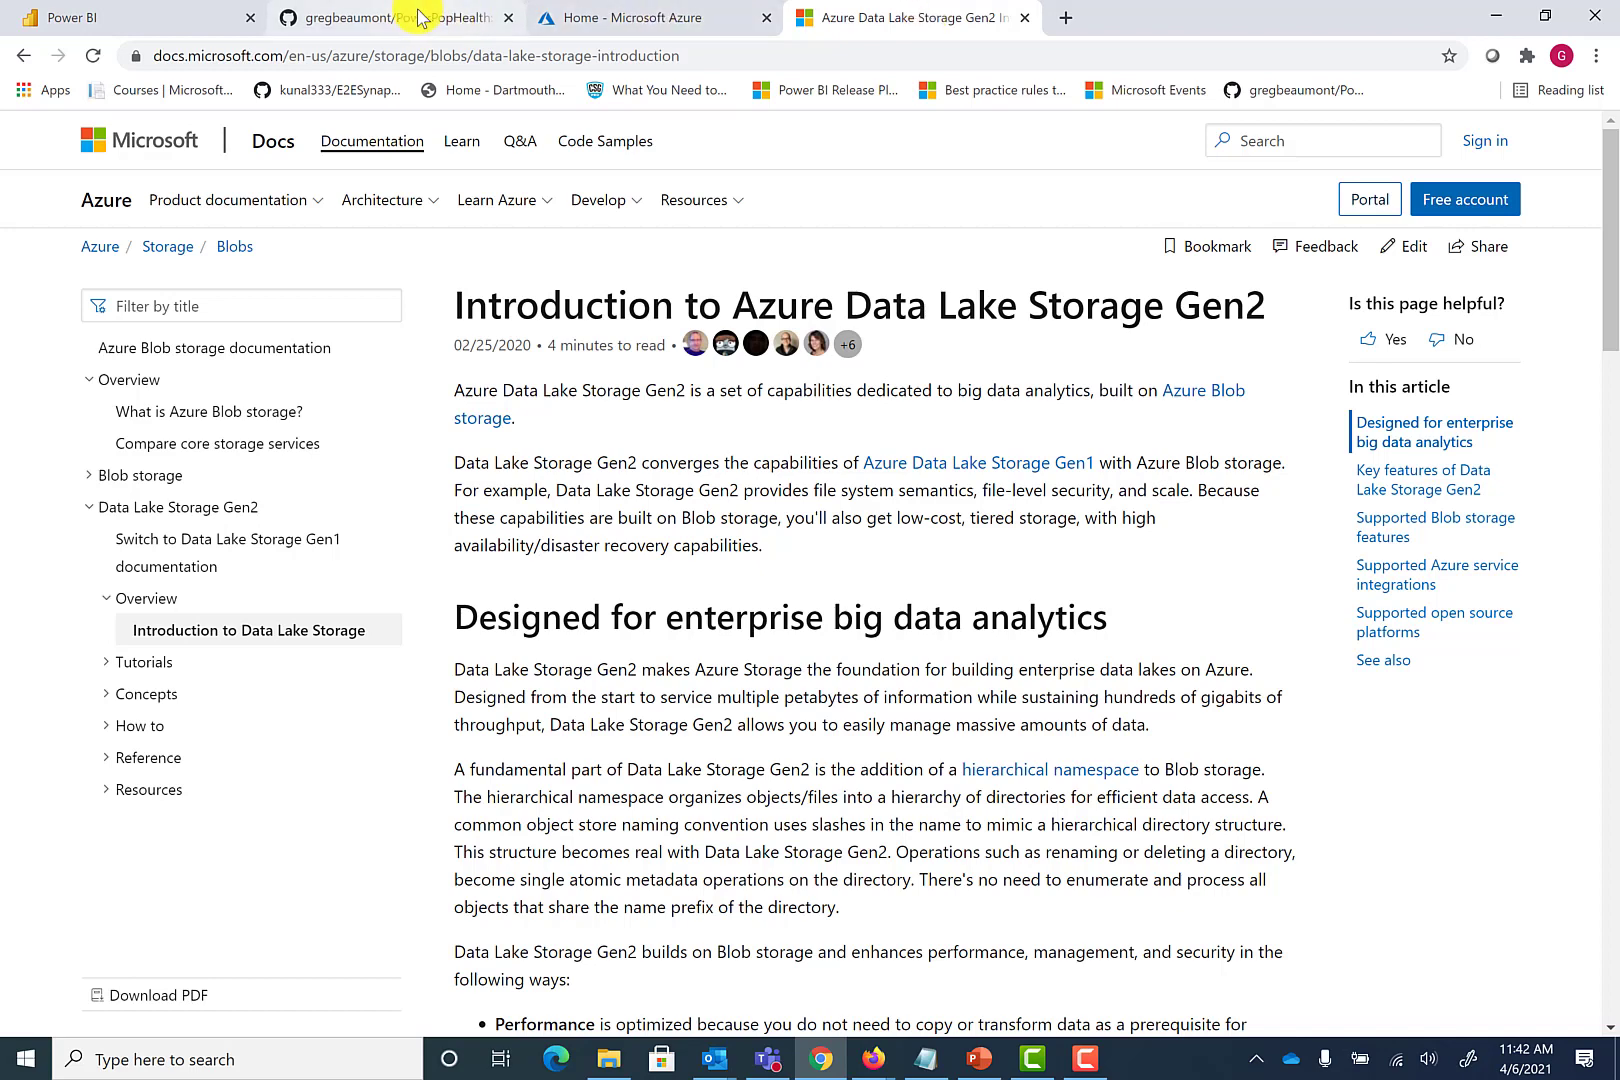
Move from the GitHub repository and Data Lake Storage article tabs to the Azure portal home
{"action": "left_click", "coordinate": [382, 18]}
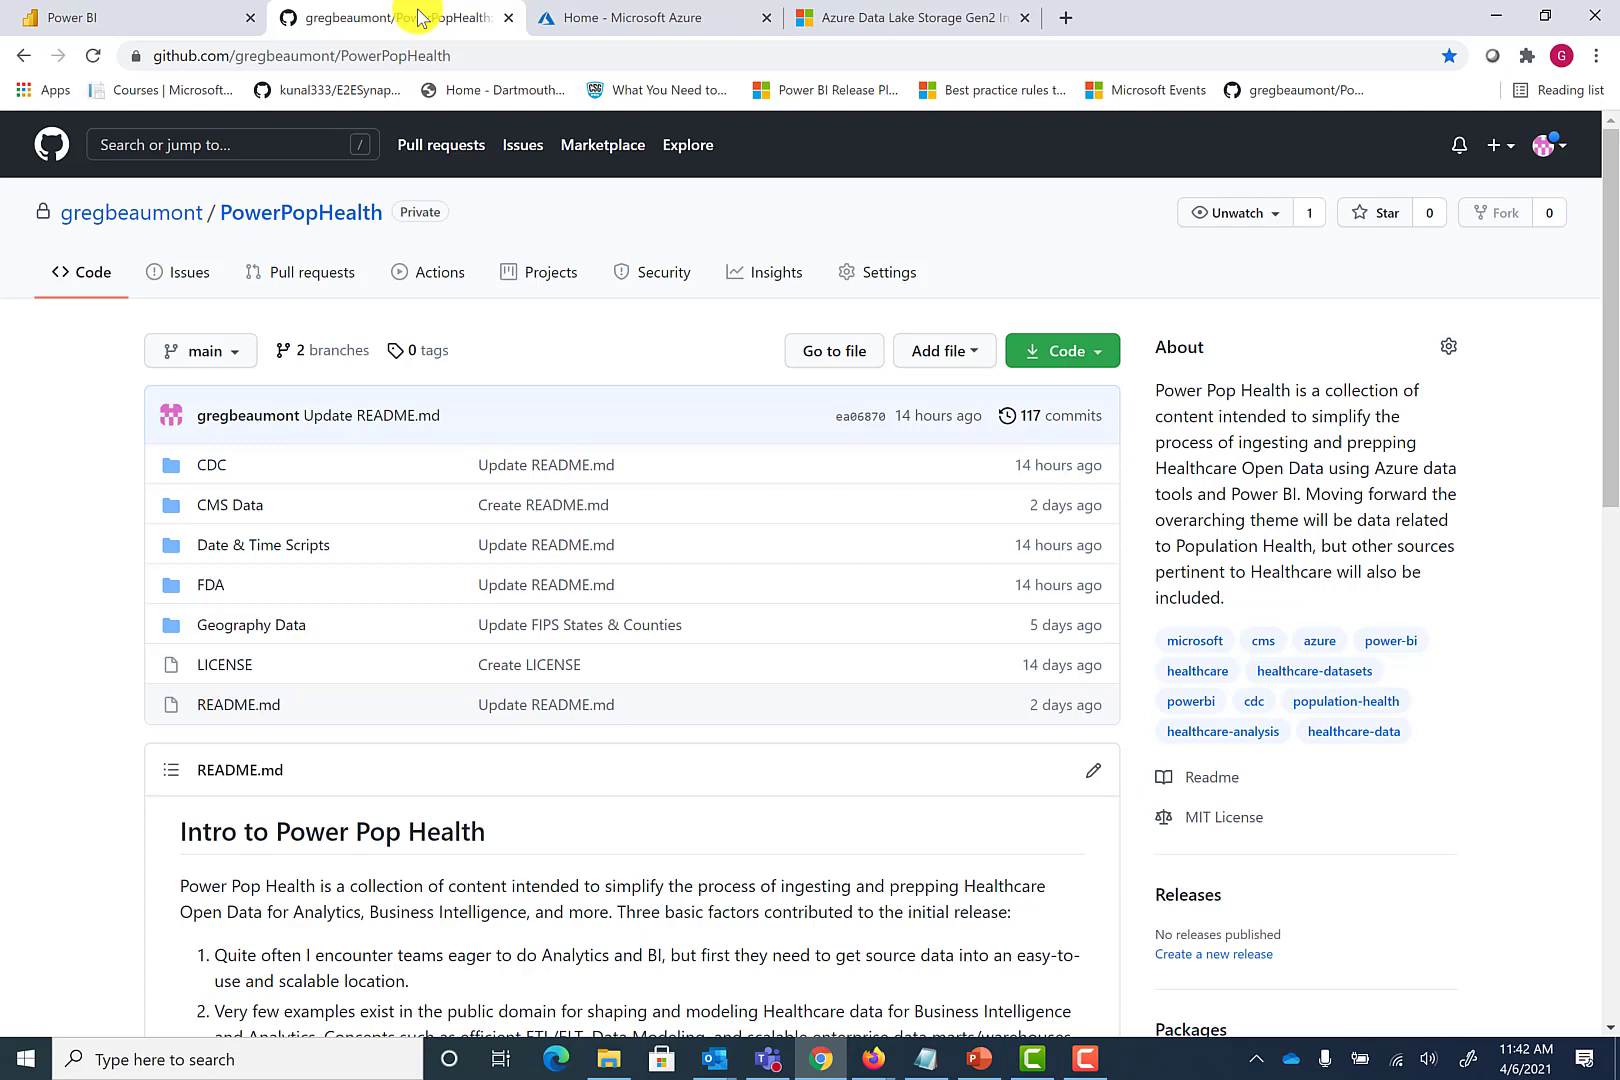
{"action": "left_click", "coordinate": [909, 18]}
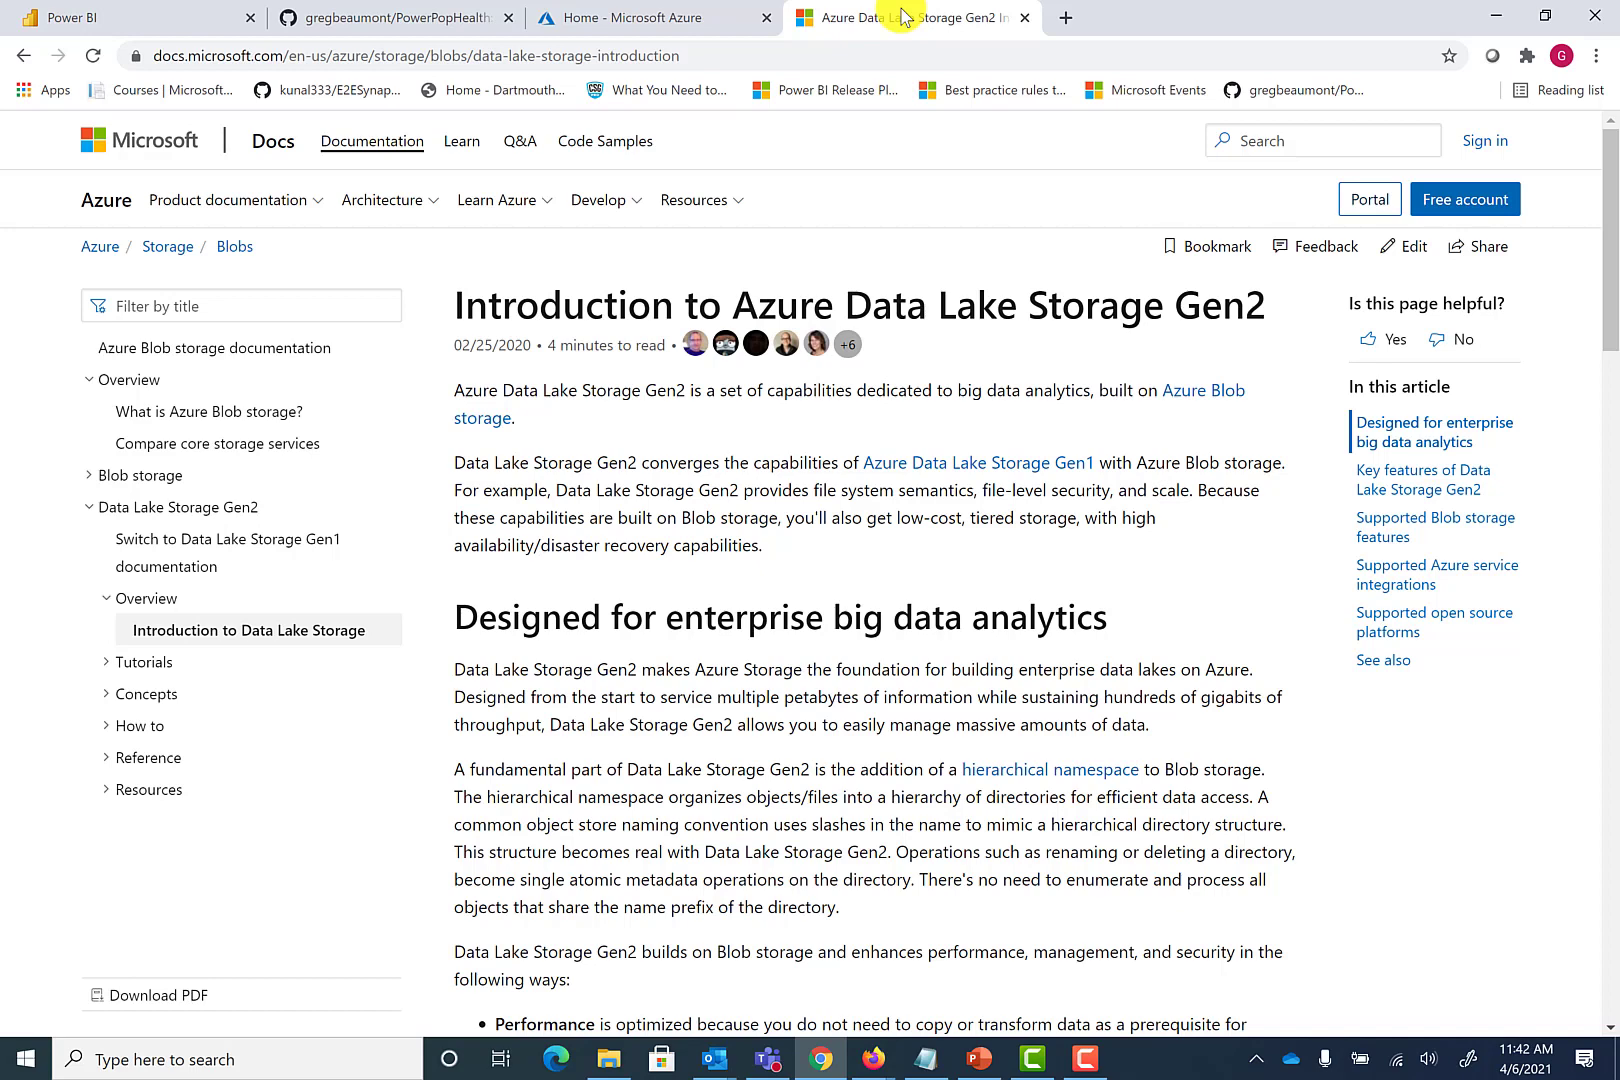
{"action": "left_click", "coordinate": [651, 18]}
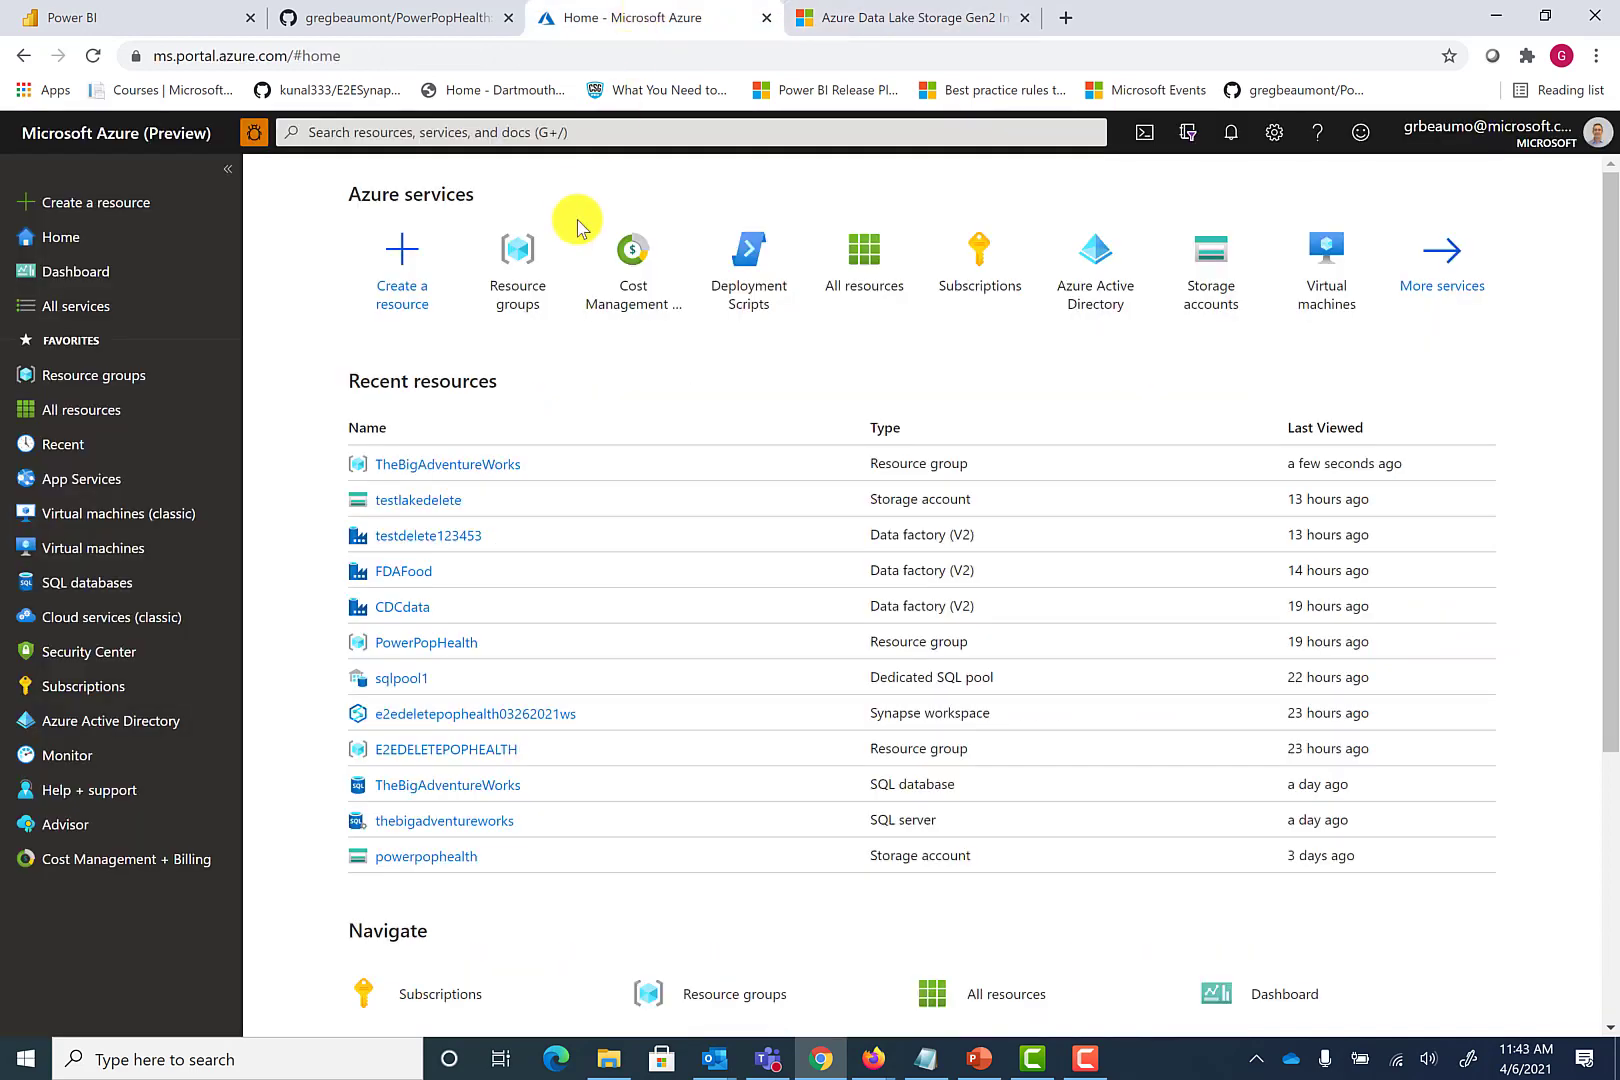
Search resources for 'storage' and open Microsoft's Storage account offer
{"action": "left_click", "coordinate": [95, 203]}
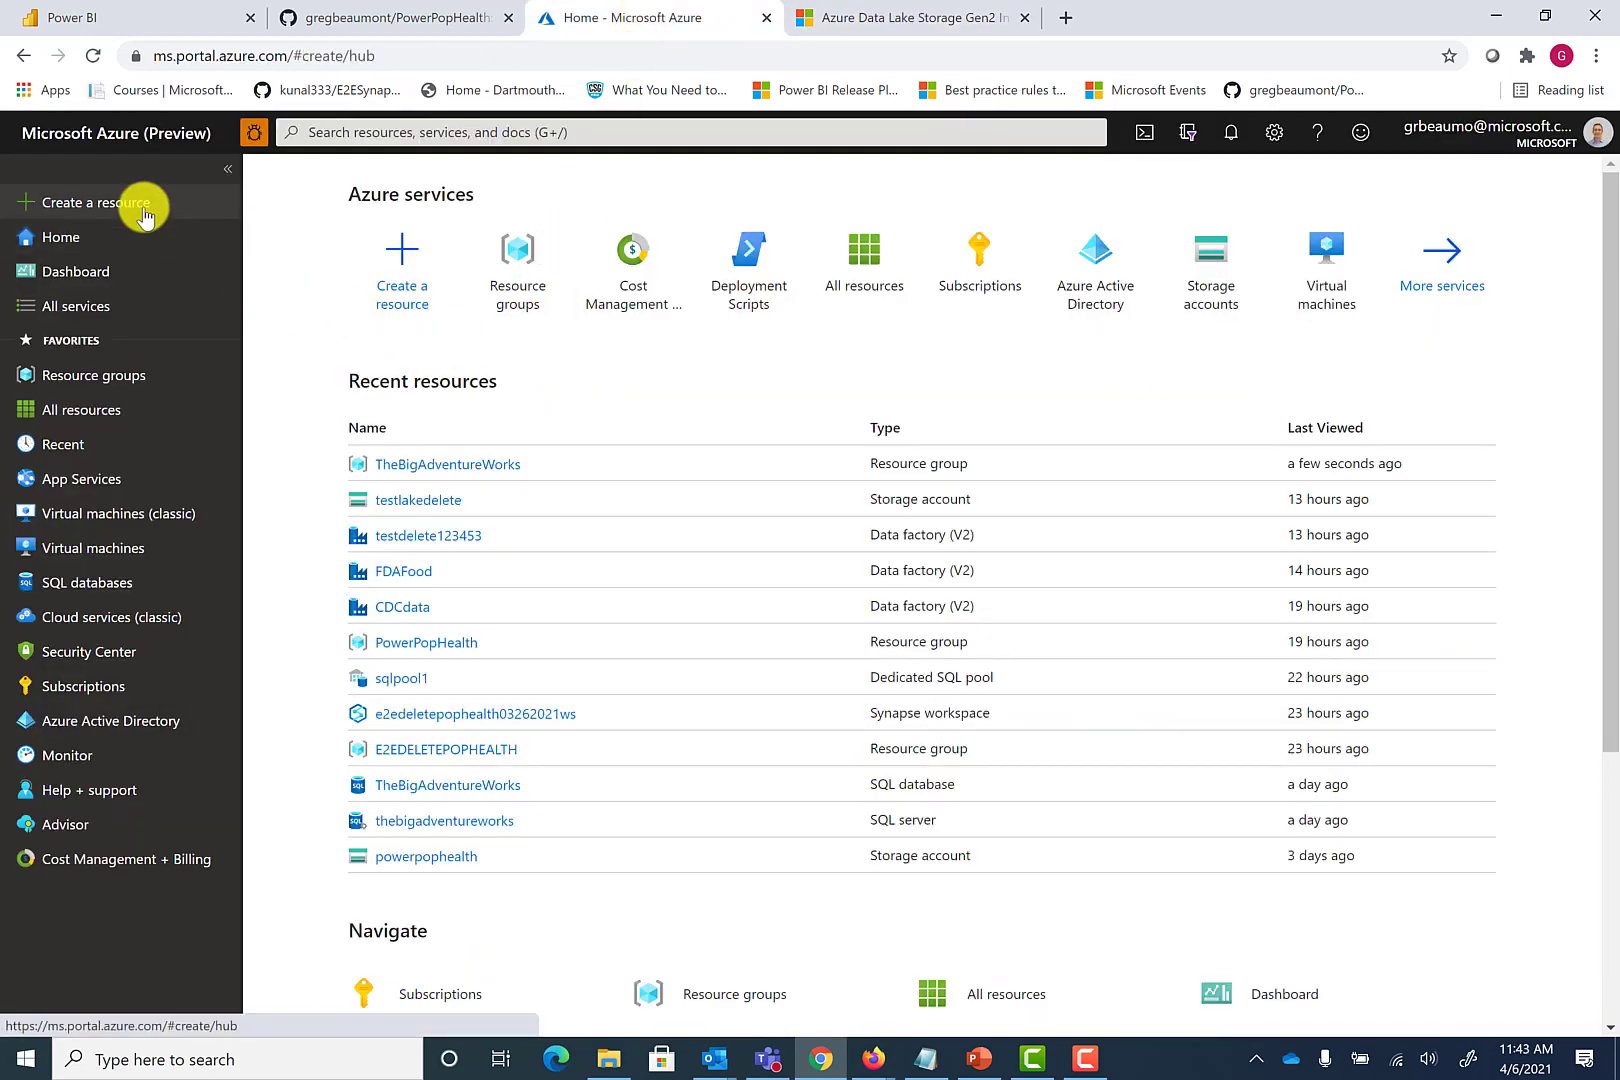
{"action": "left_click", "coordinate": [100, 202]}
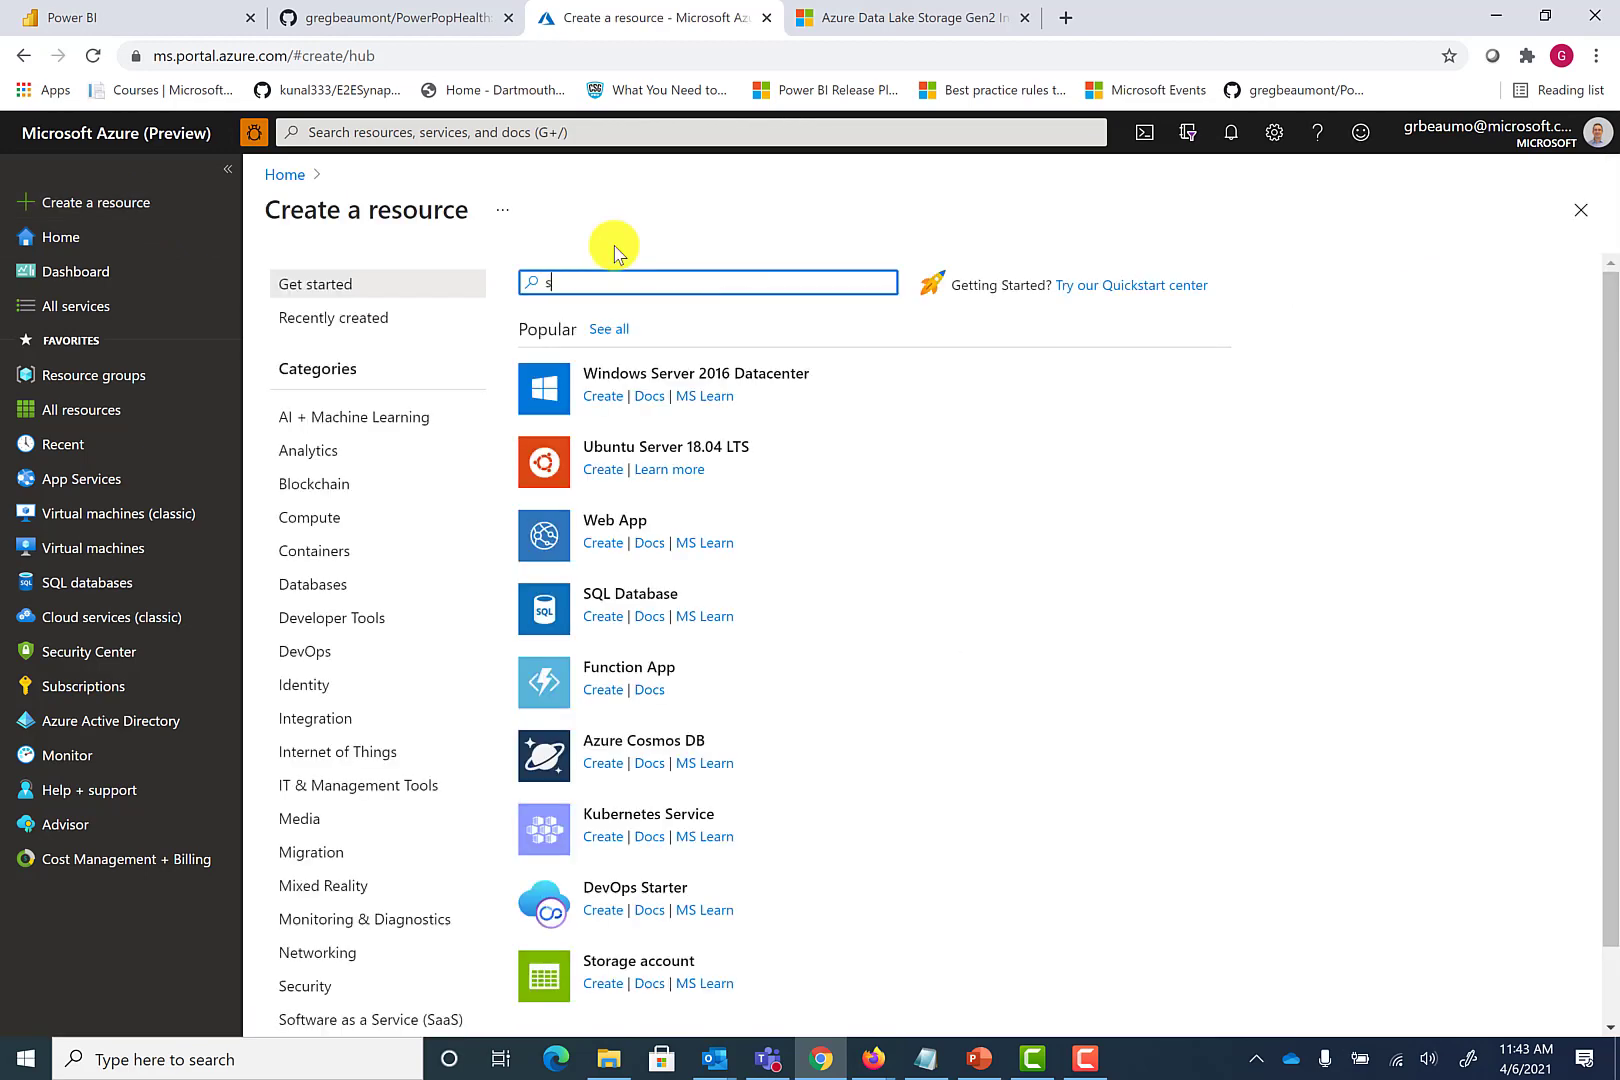
{"action": "type", "text": "torage"}
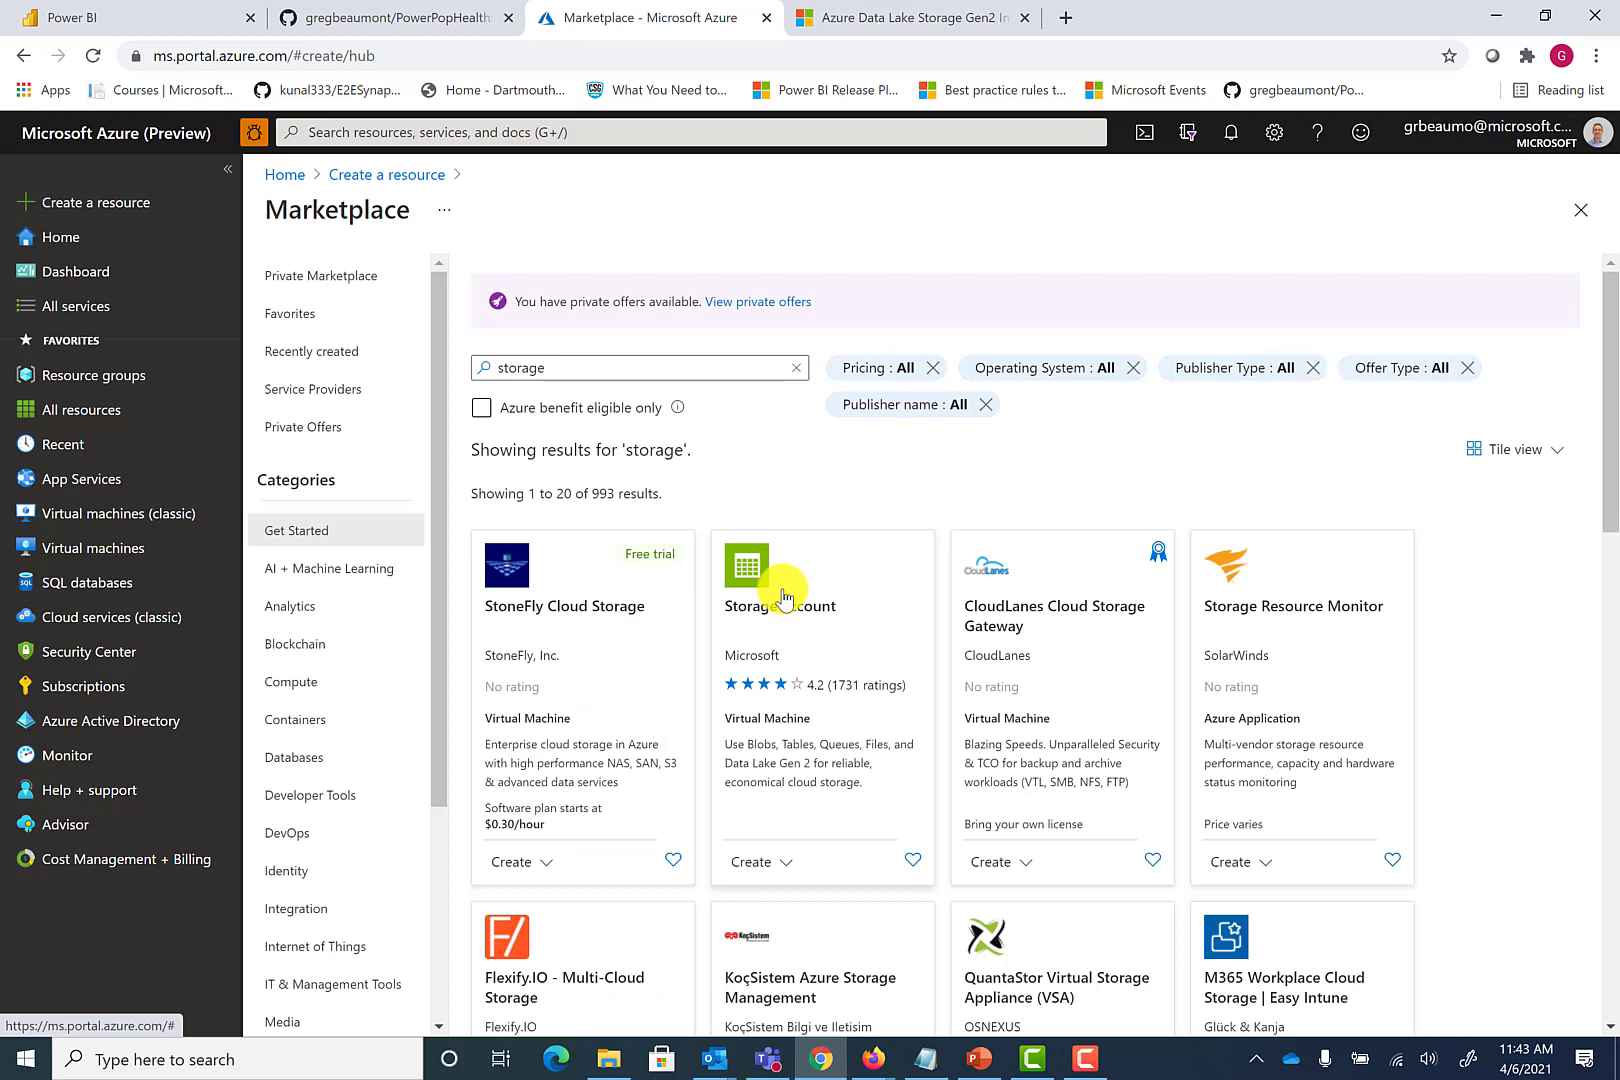
{"action": "left_click", "coordinate": [784, 579]}
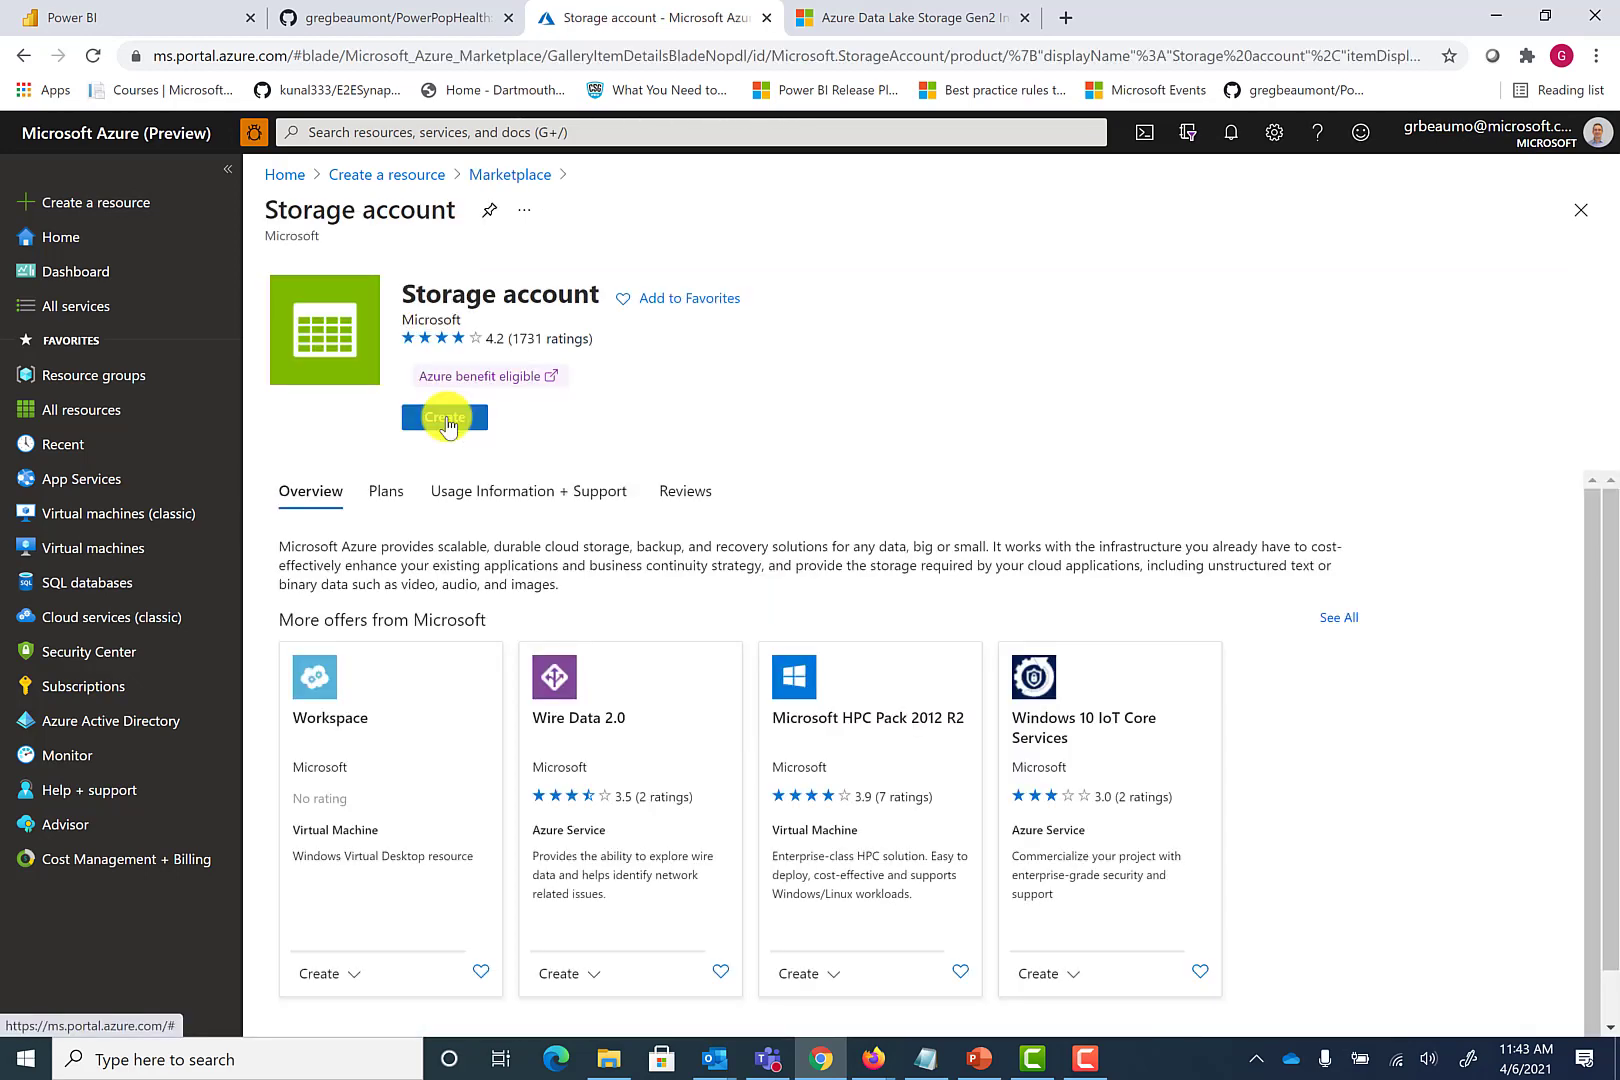
Start a storage account with new resource group 'videotestdelete' and account name 'videotestdelete'
{"action": "left_click", "coordinate": [444, 418]}
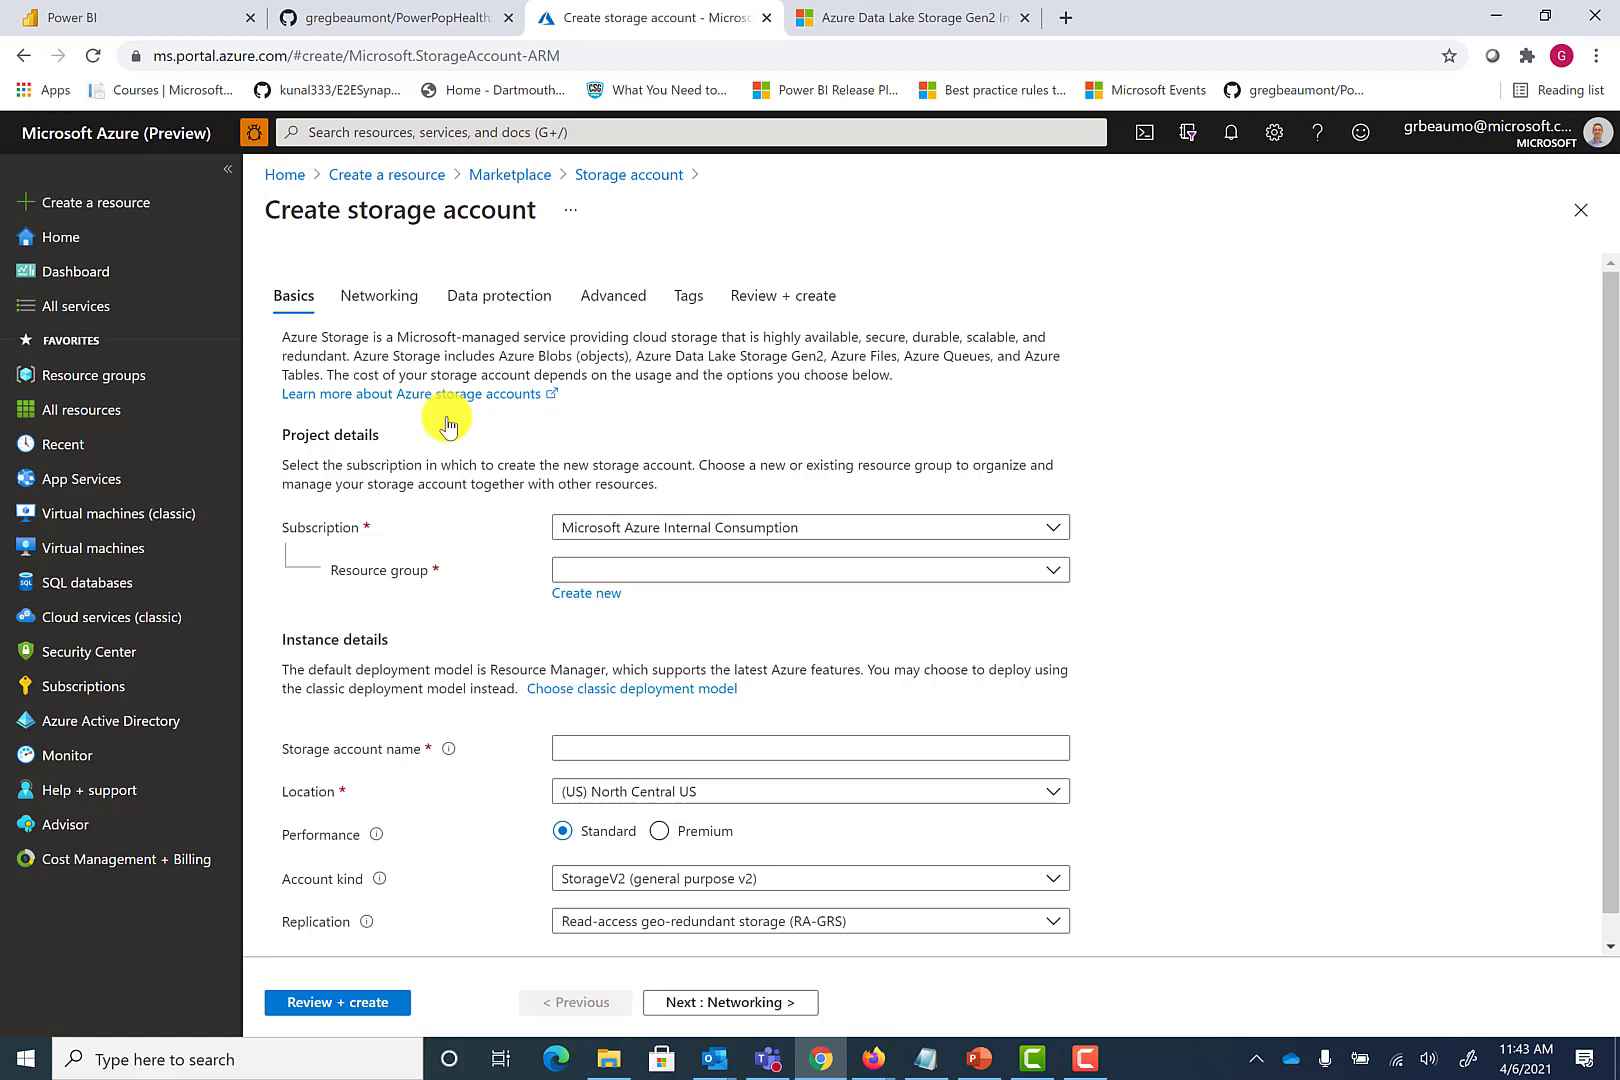
{"action": "mouse_move", "coordinate": [478, 463]}
{"action": "type", "text": "videotestdelete"}
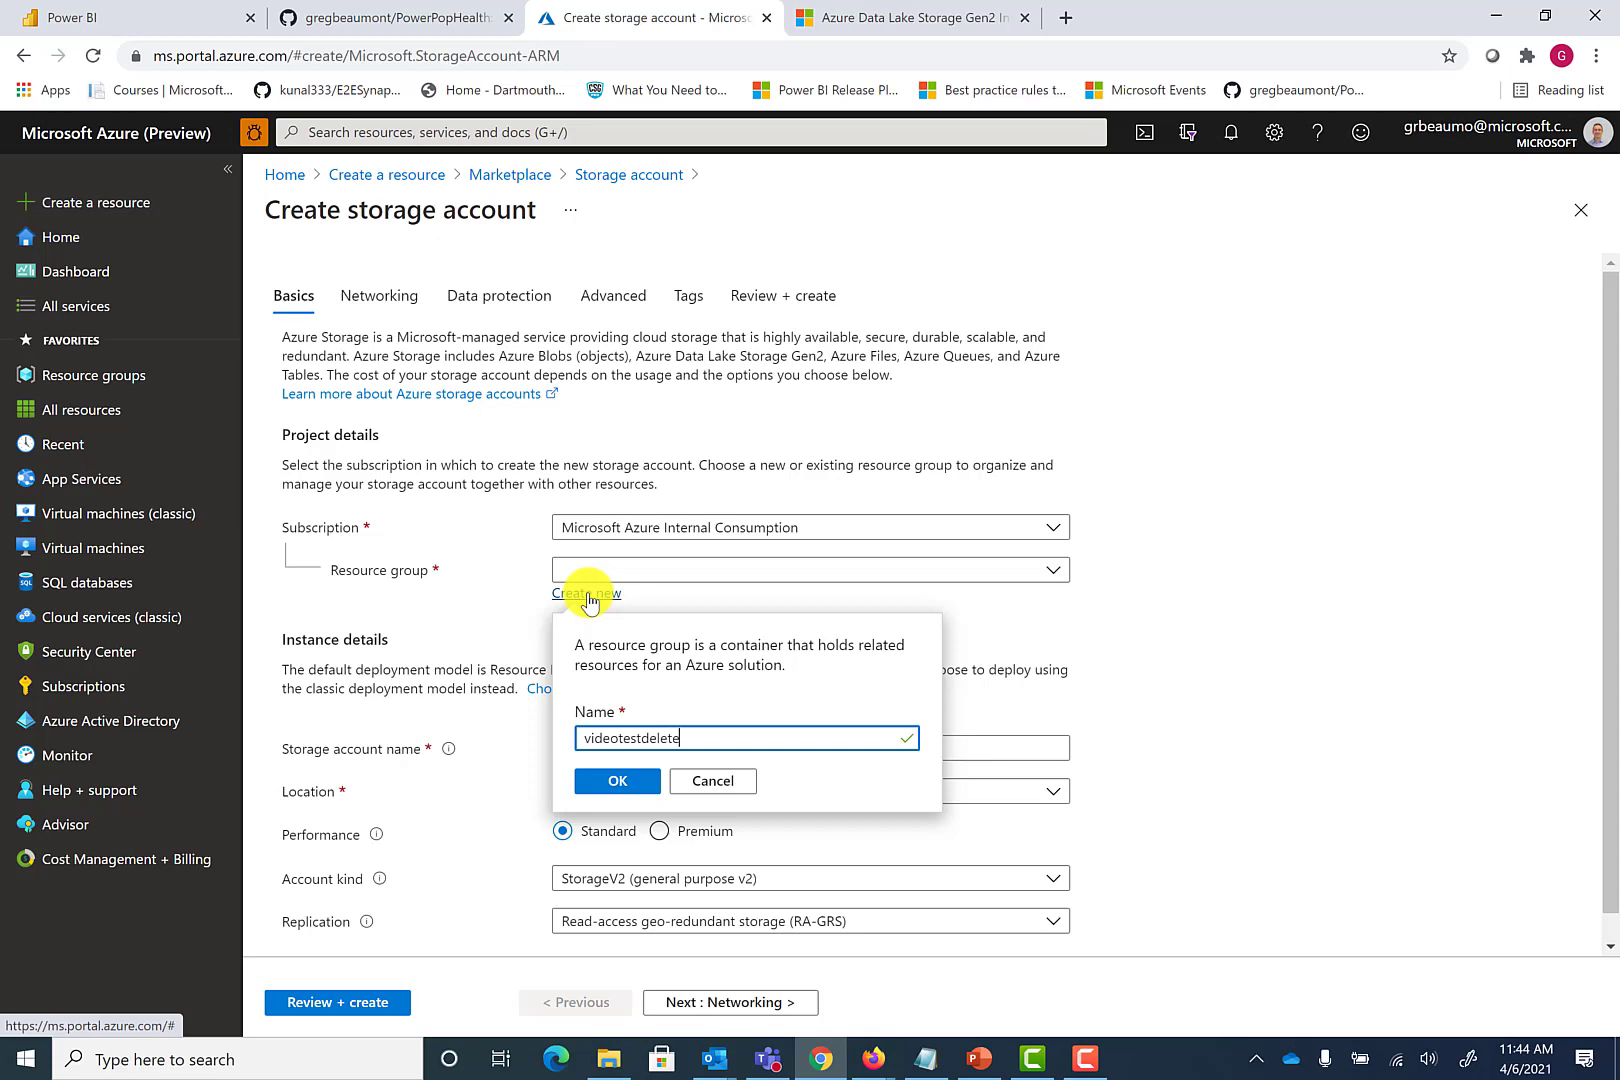
{"action": "left_click", "coordinate": [616, 780]}
{"action": "type", "text": "videotestdelete"}
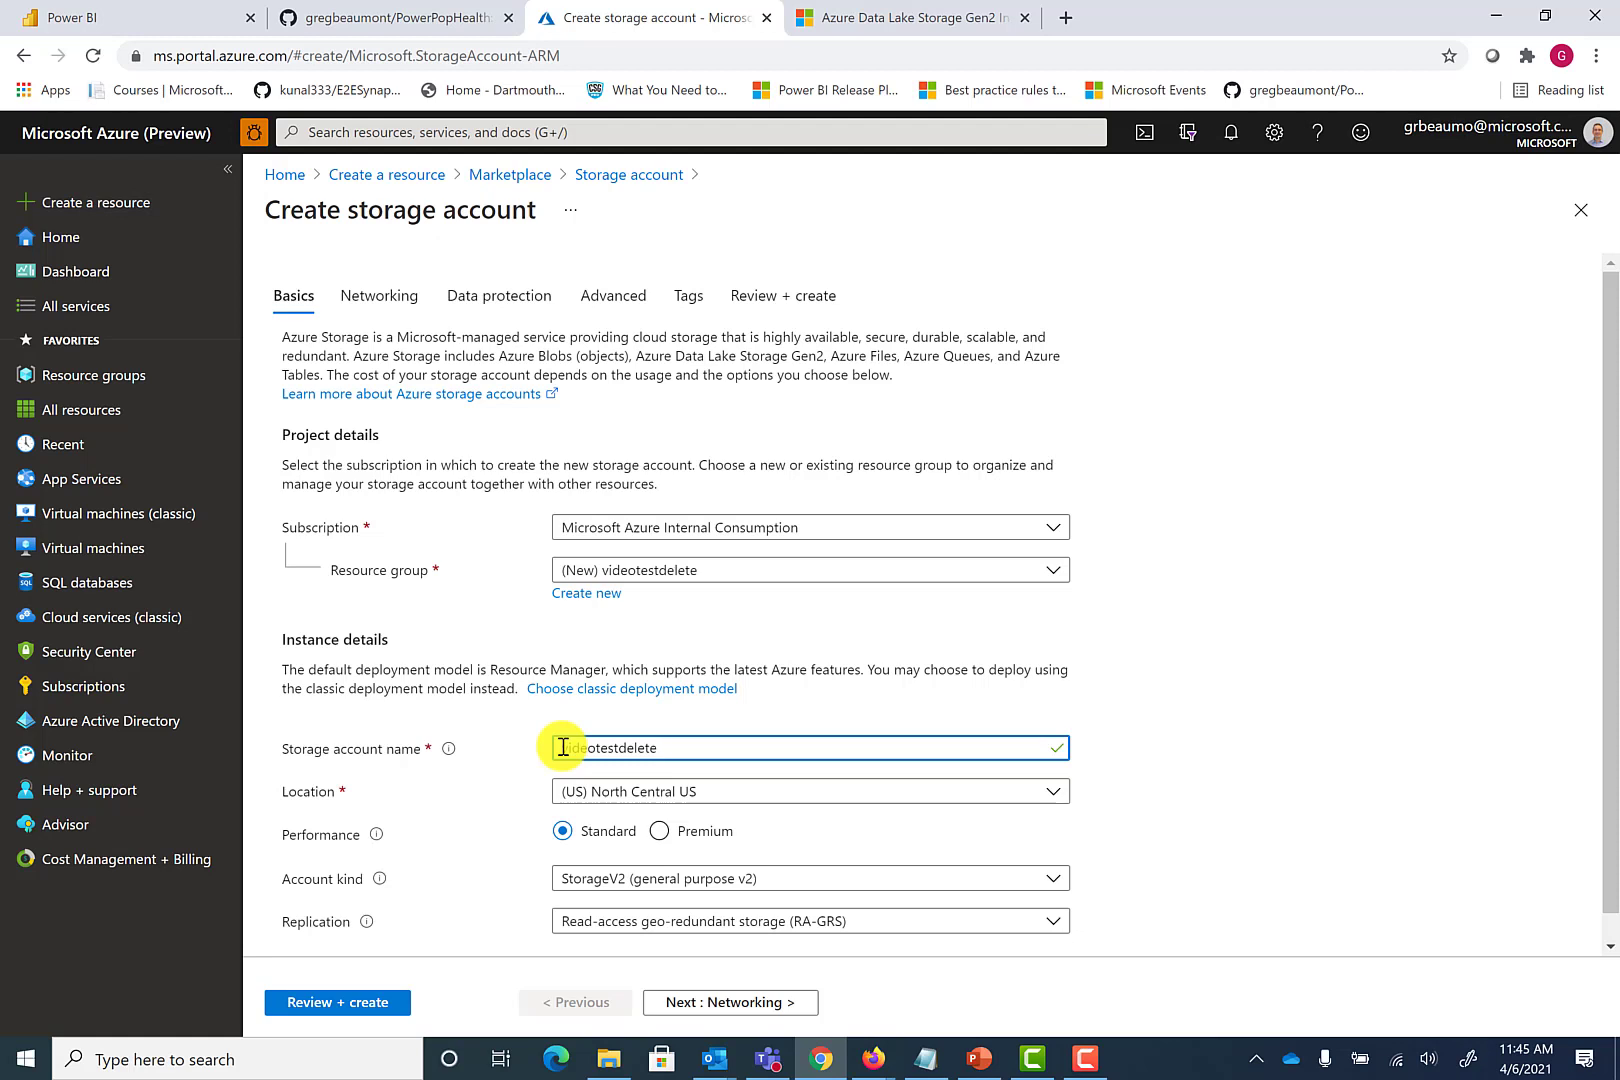
{"action": "mouse_move", "coordinate": [519, 797]}
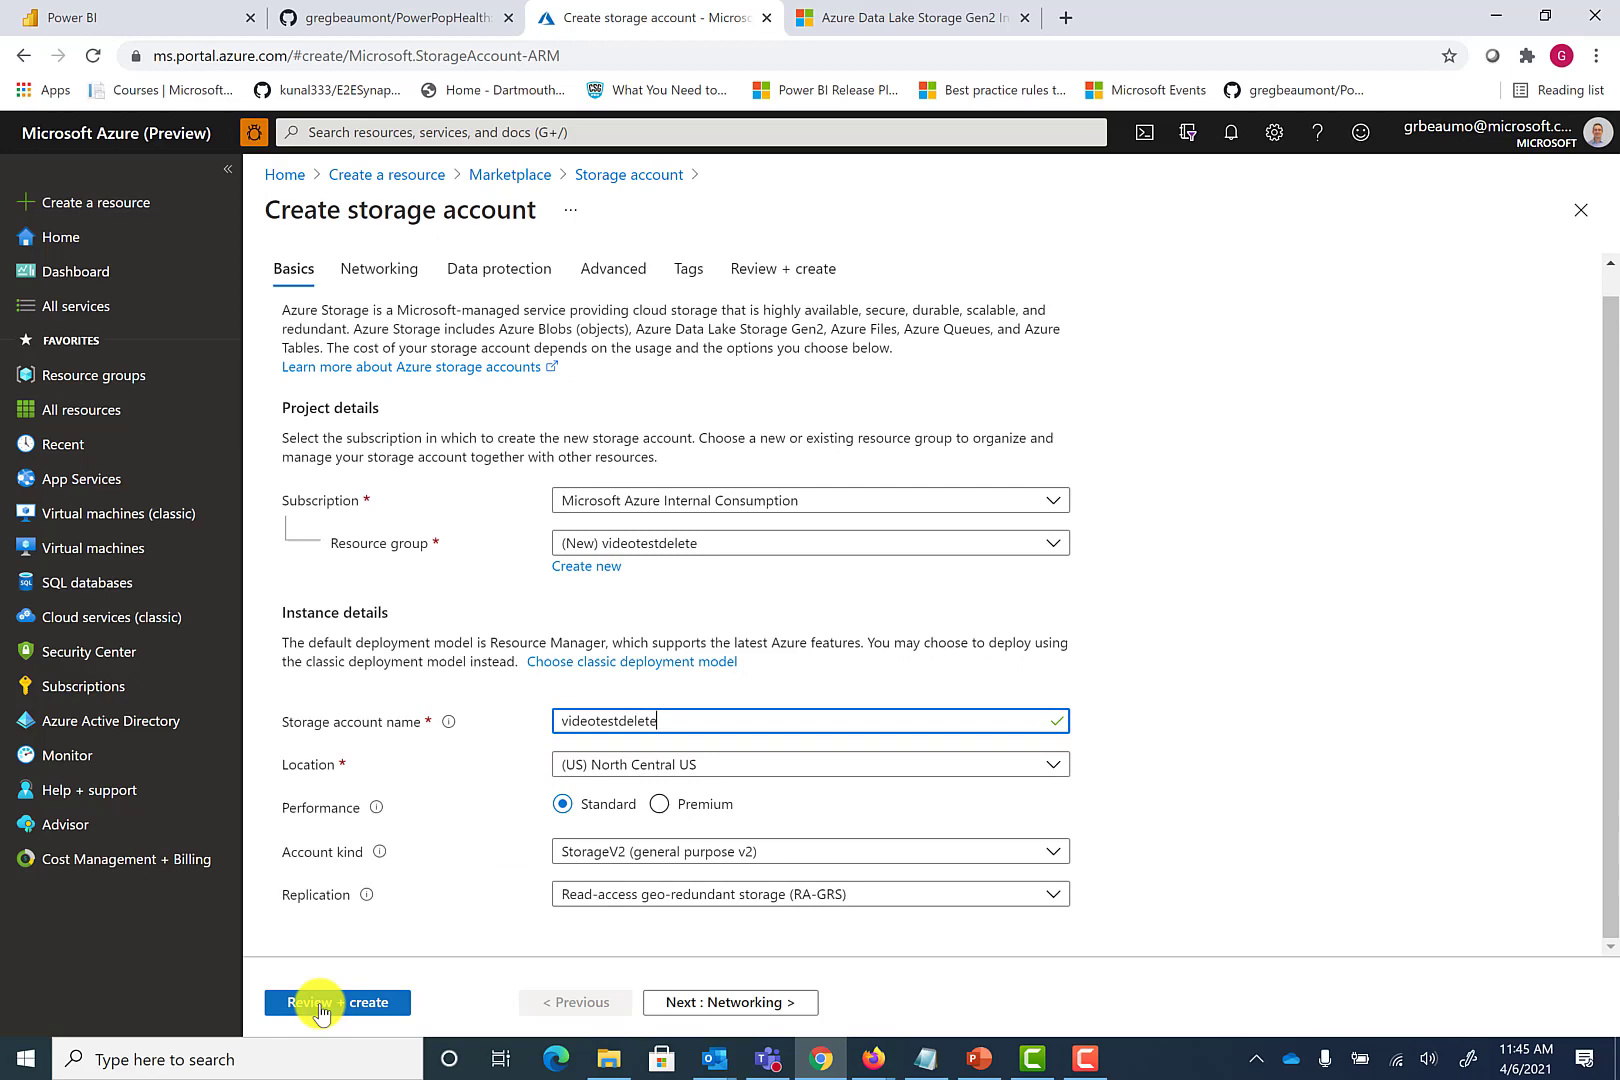
Validate the videotestdelete storage account settings and deploy it
{"action": "left_click", "coordinate": [337, 1001]}
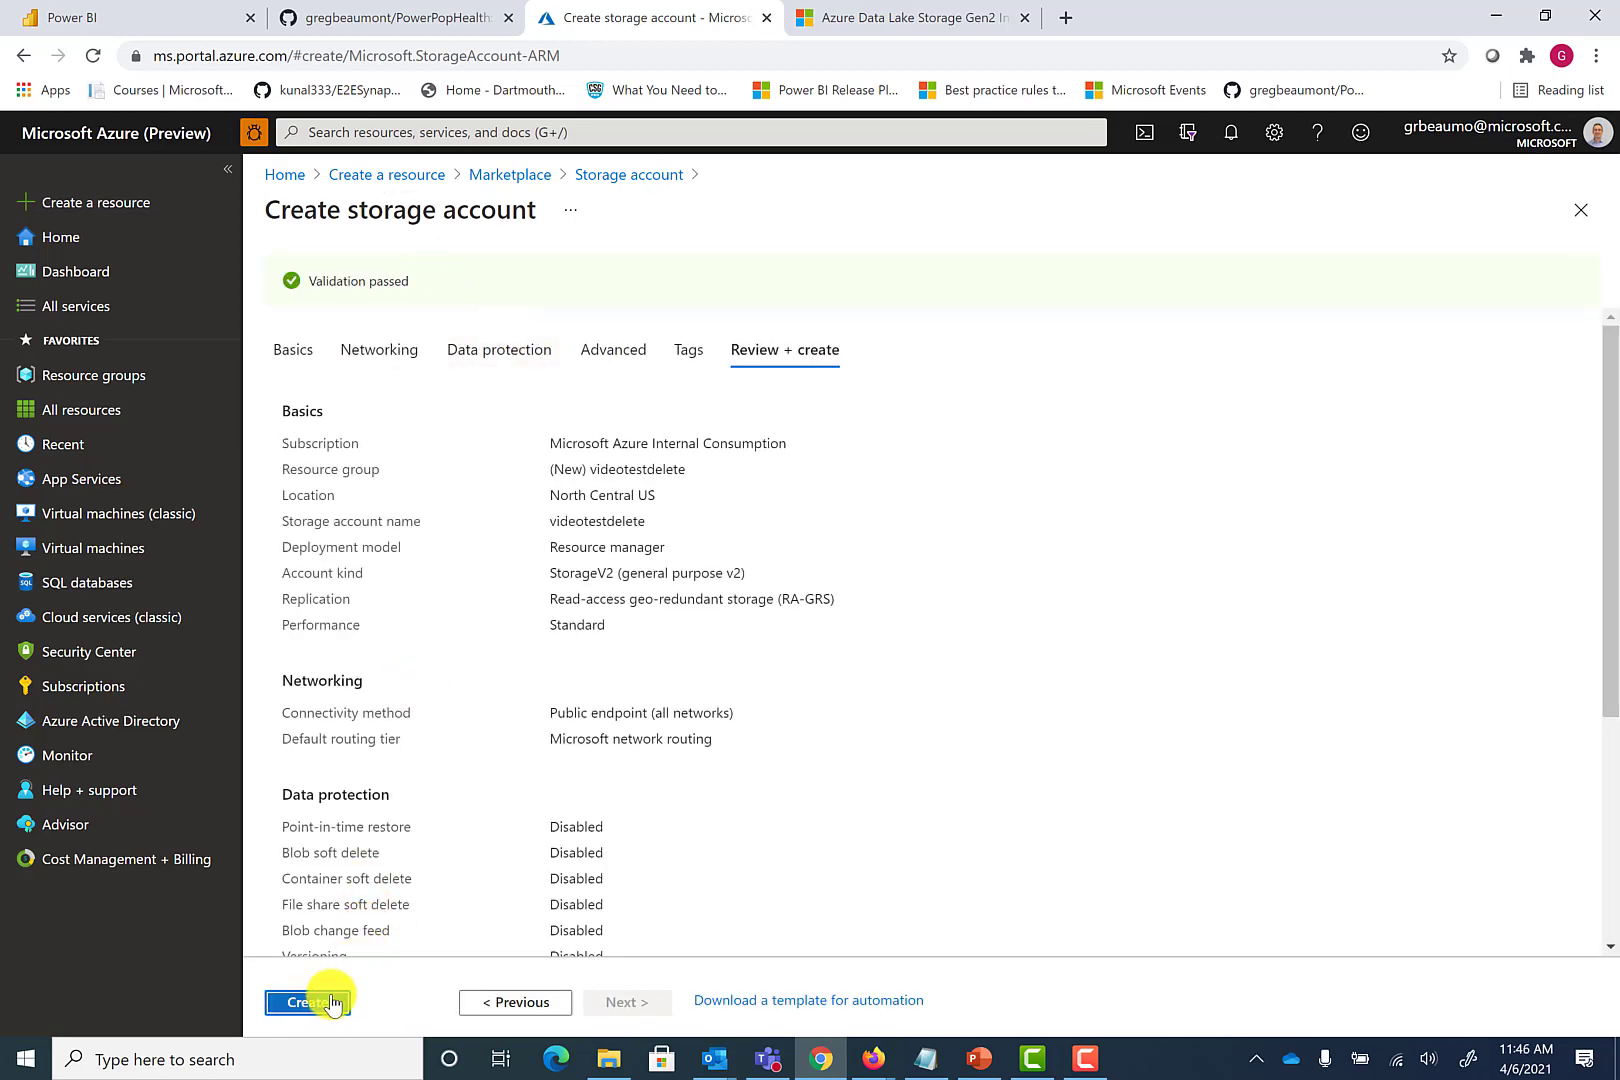
{"action": "left_click", "coordinate": [308, 1002]}
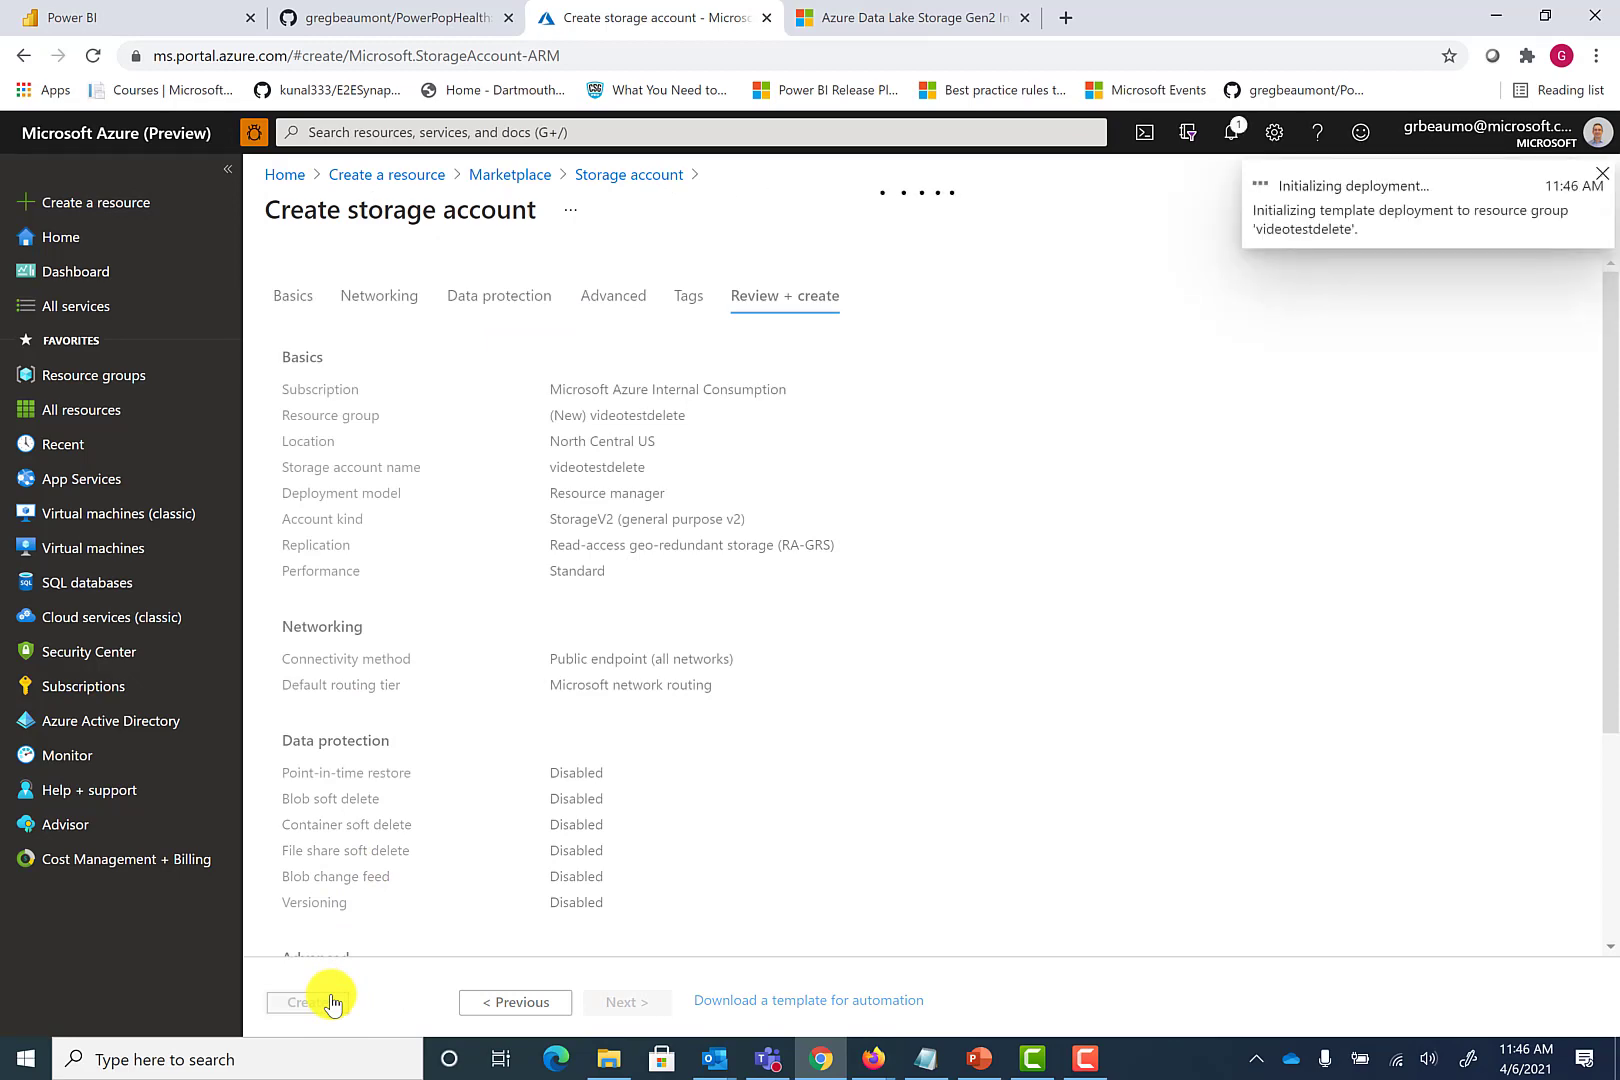
{"action": "left_click", "coordinate": [305, 1001]}
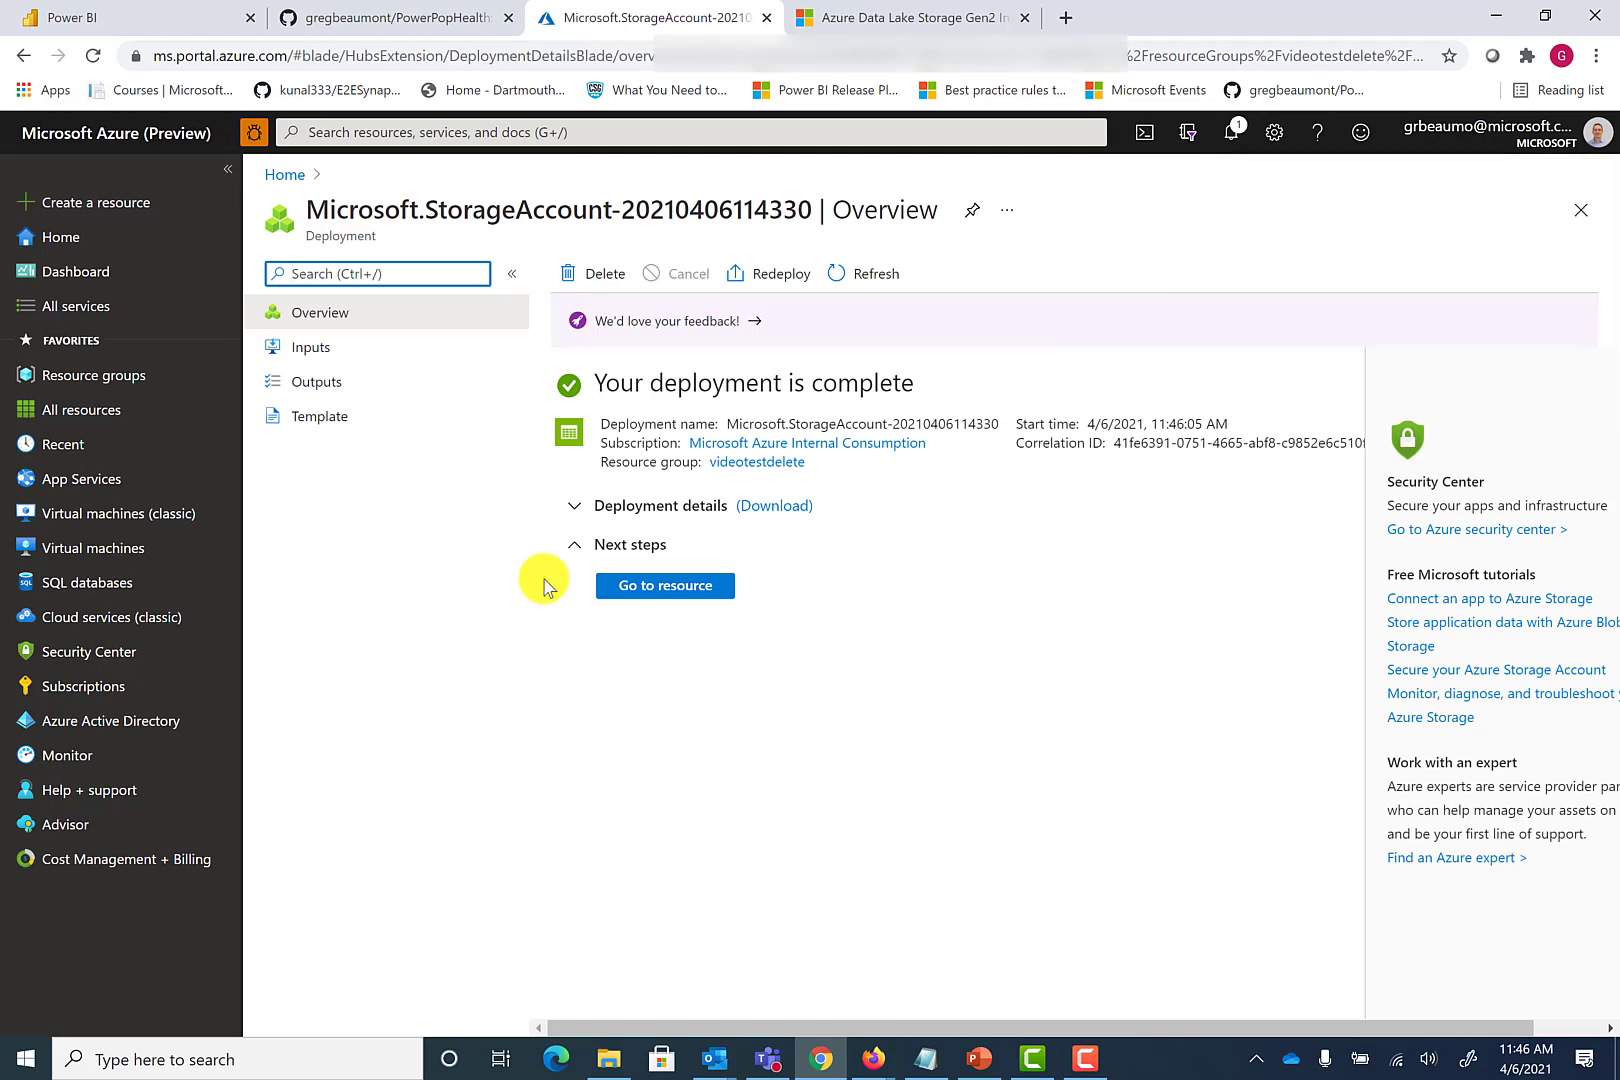
Confirm videotestdelete resource group holds the account, then open the videotestdelete storage account
{"action": "left_click", "coordinate": [664, 586]}
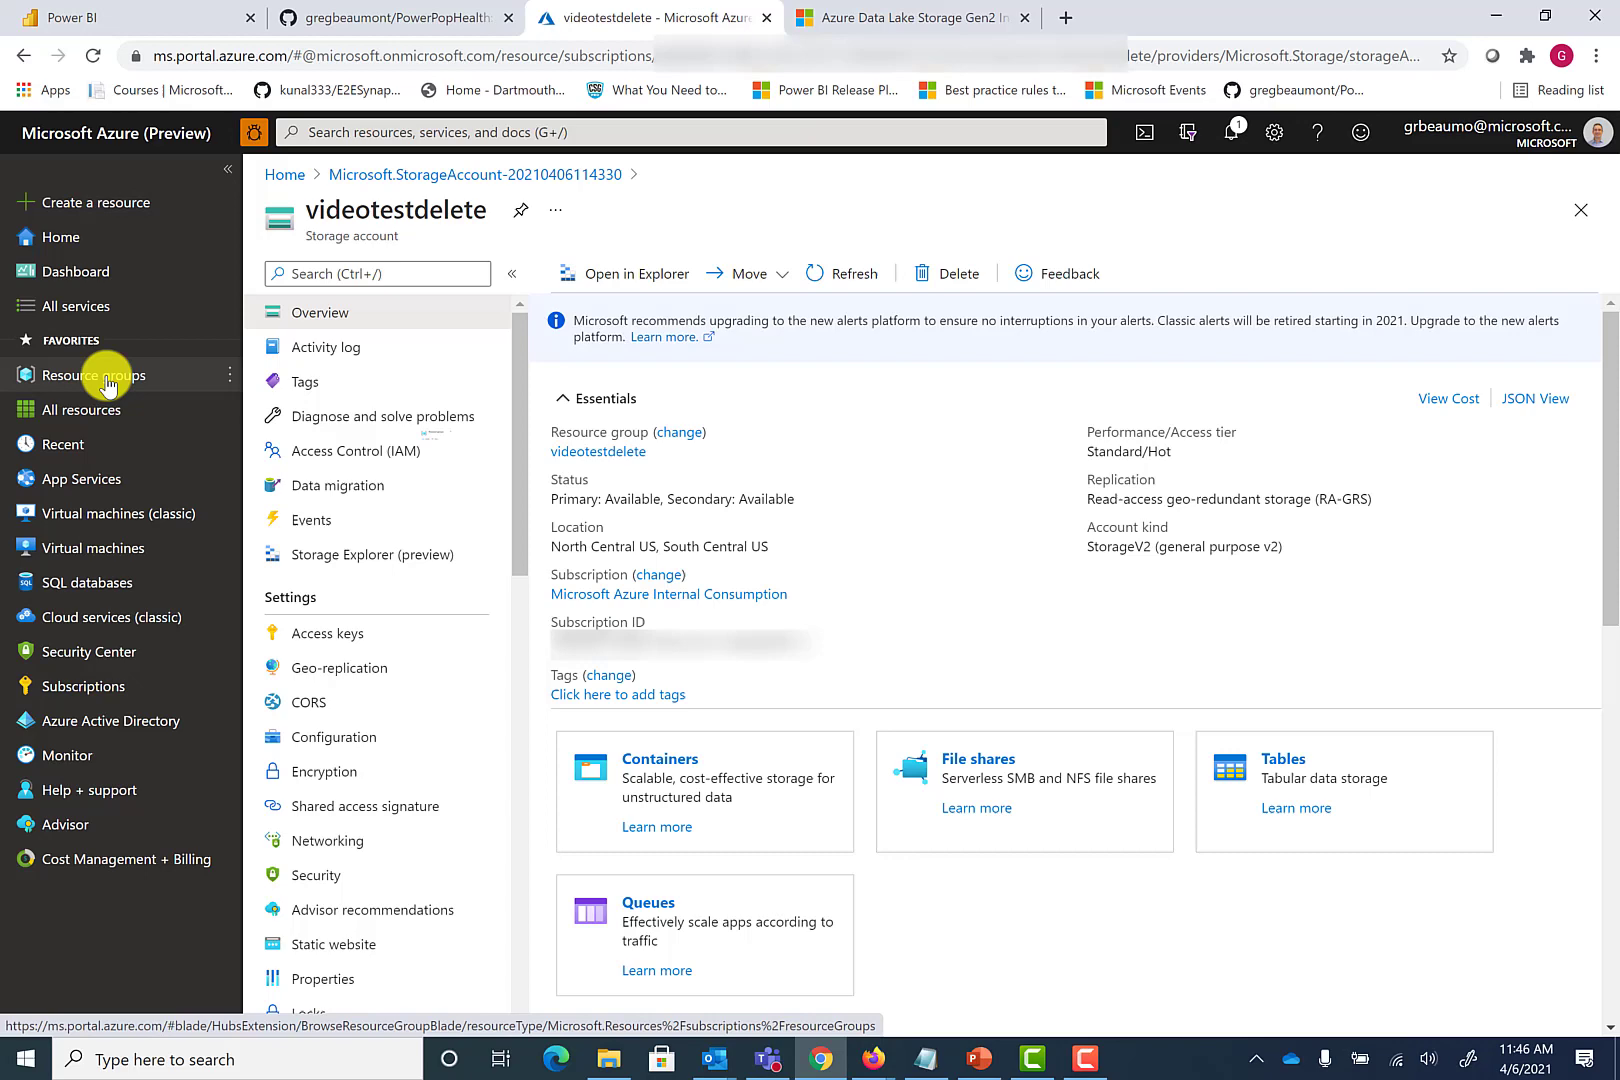
{"action": "left_click", "coordinate": [94, 374]}
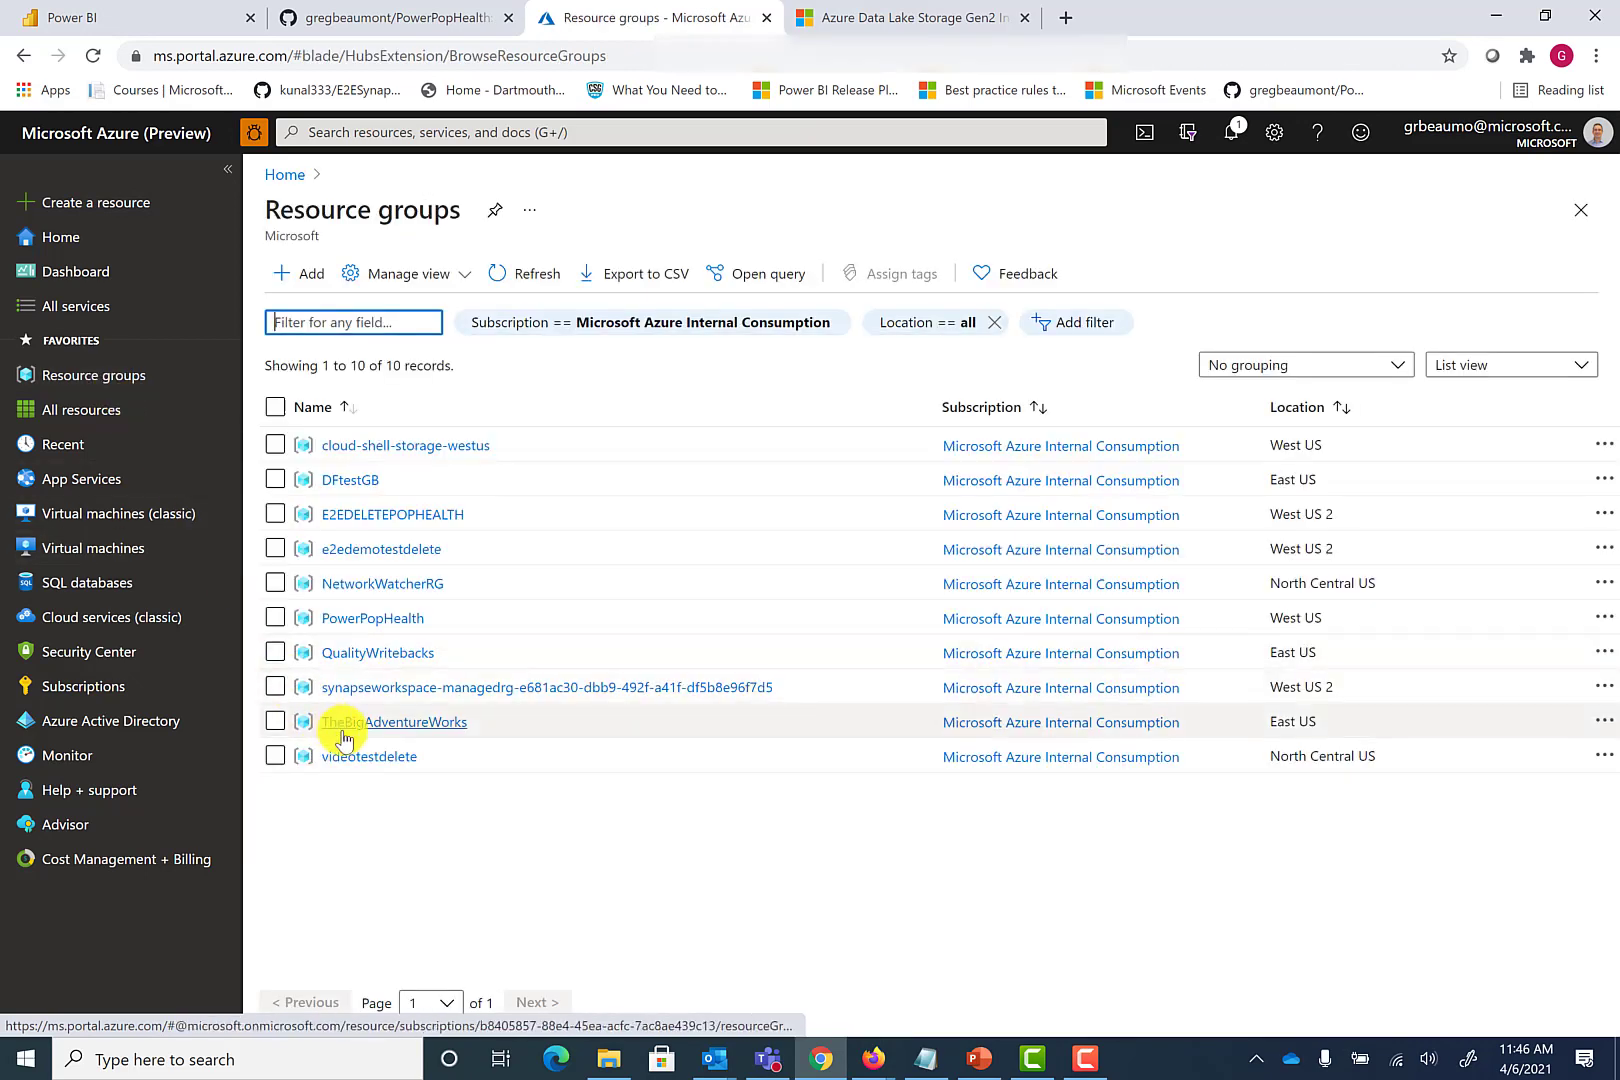
{"action": "left_click", "coordinate": [369, 755]}
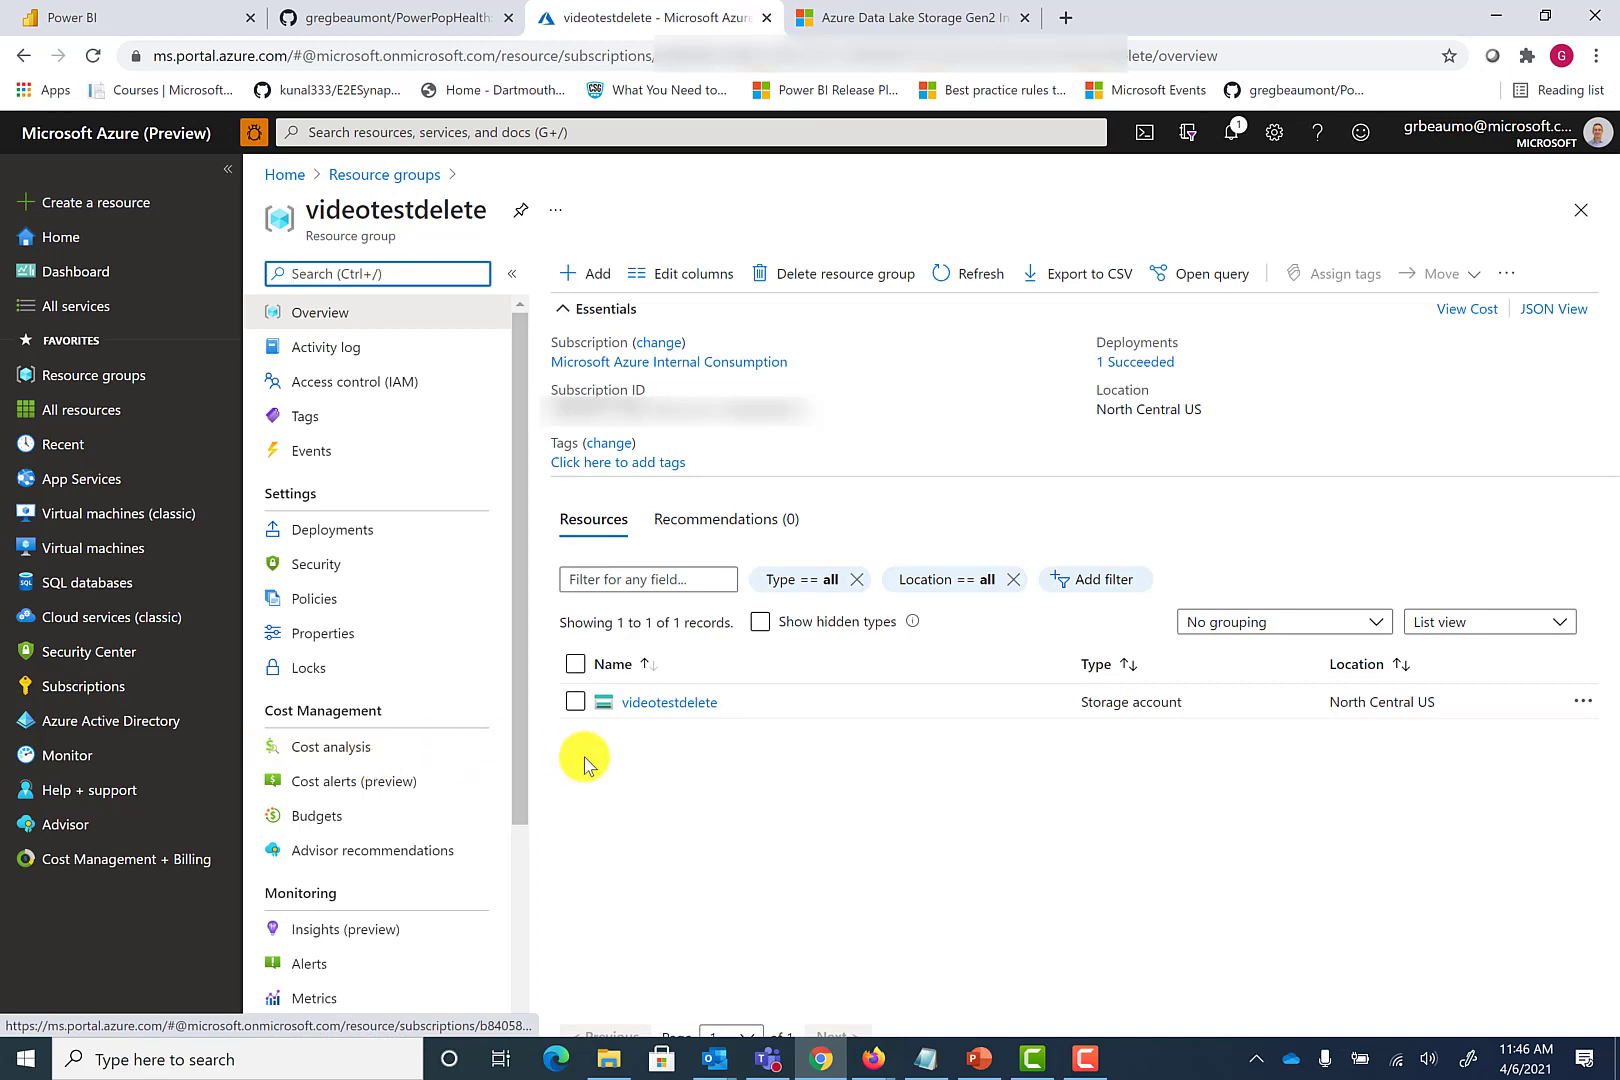
{"action": "mouse_move", "coordinate": [717, 720]}
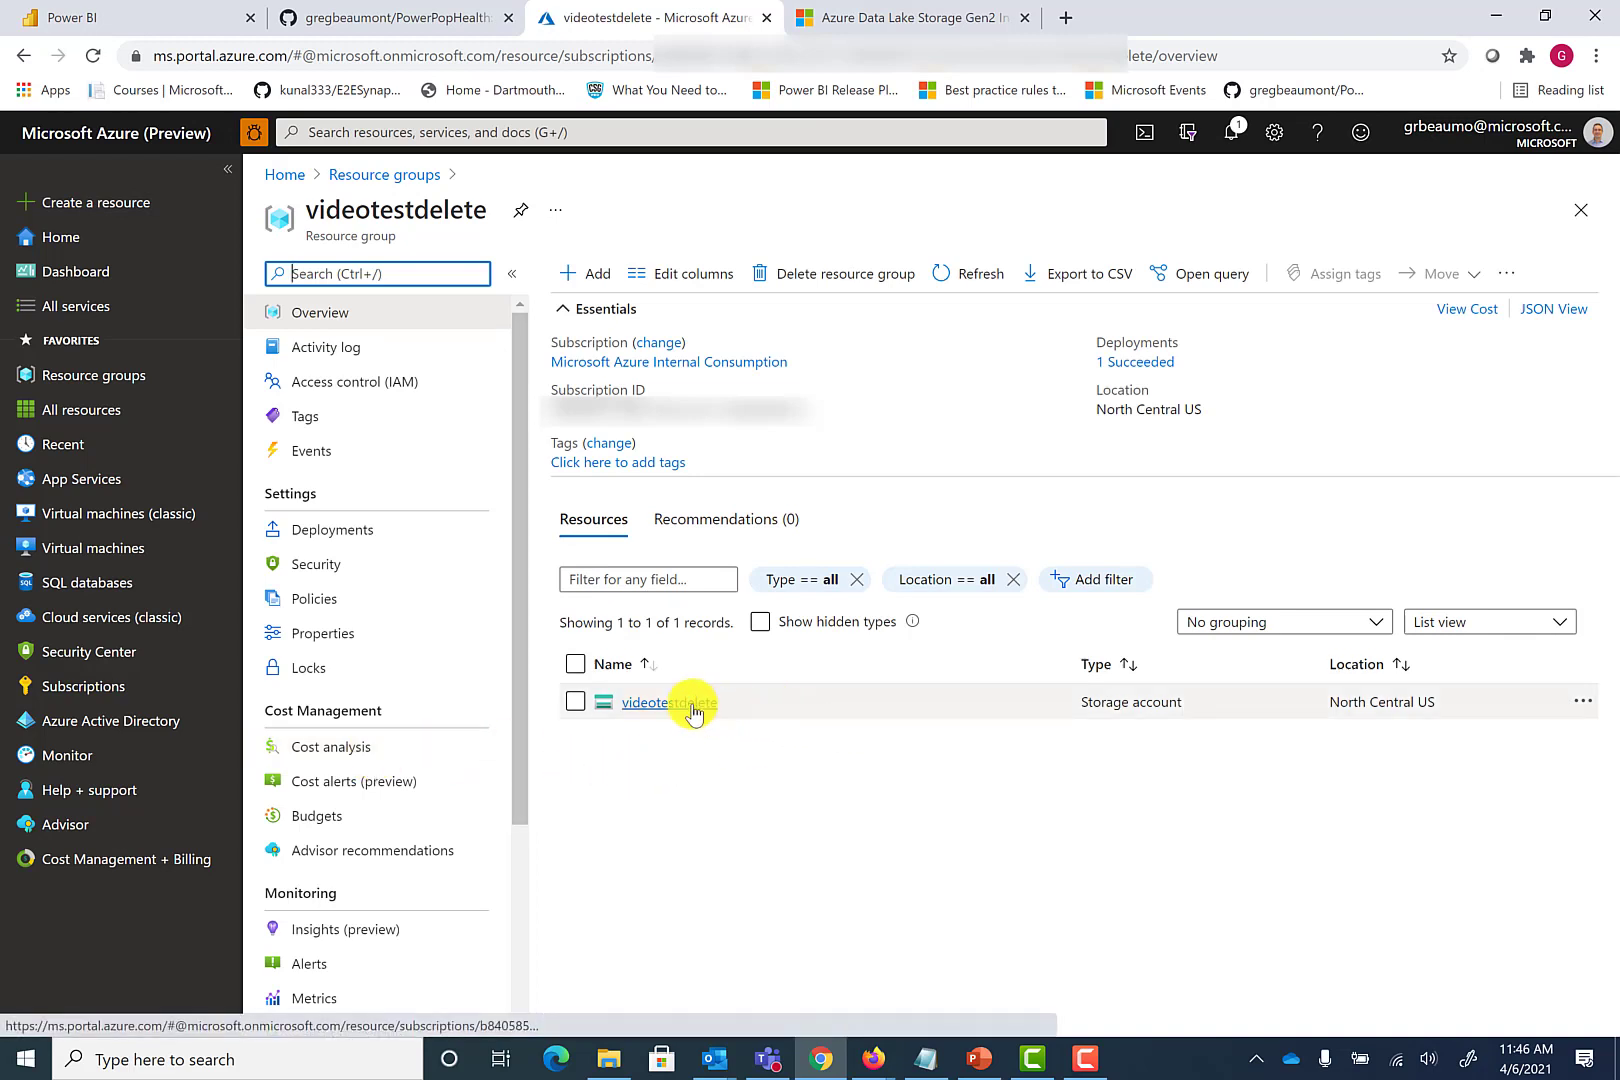
{"action": "left_click", "coordinate": [668, 703]}
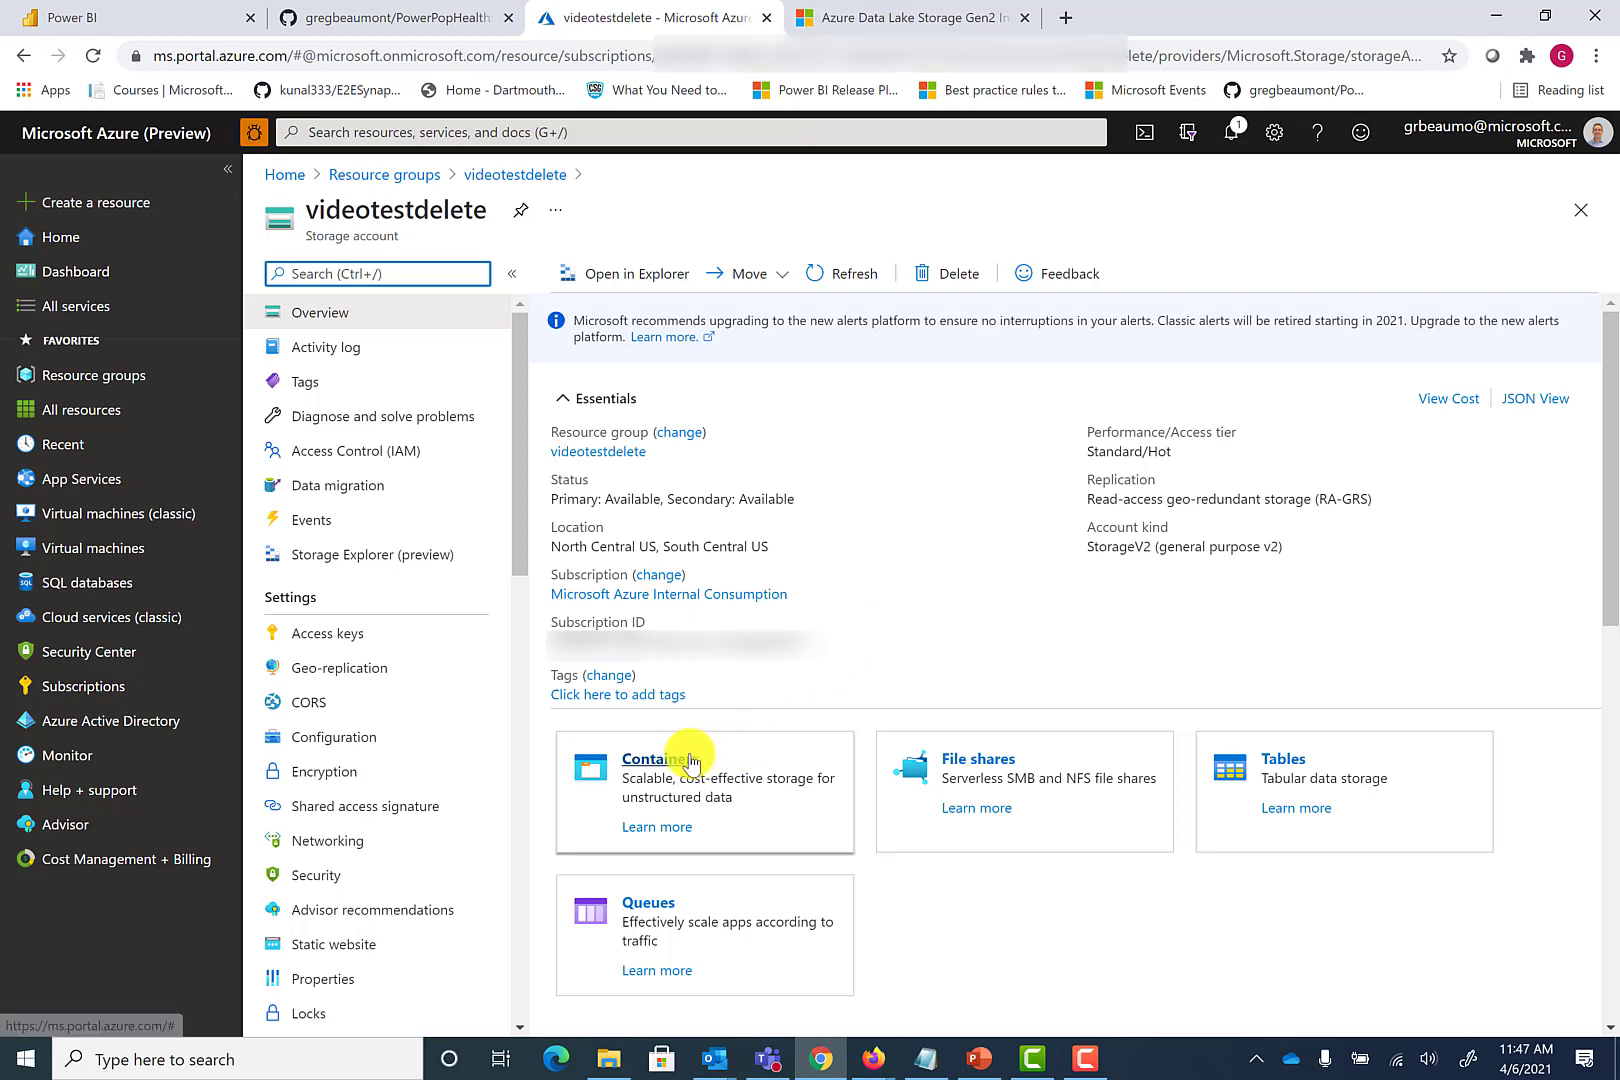
Add private container 'powerpophealth' to videotestdelete, then return to the GitHub repository tab
{"action": "left_click", "coordinate": [655, 758]}
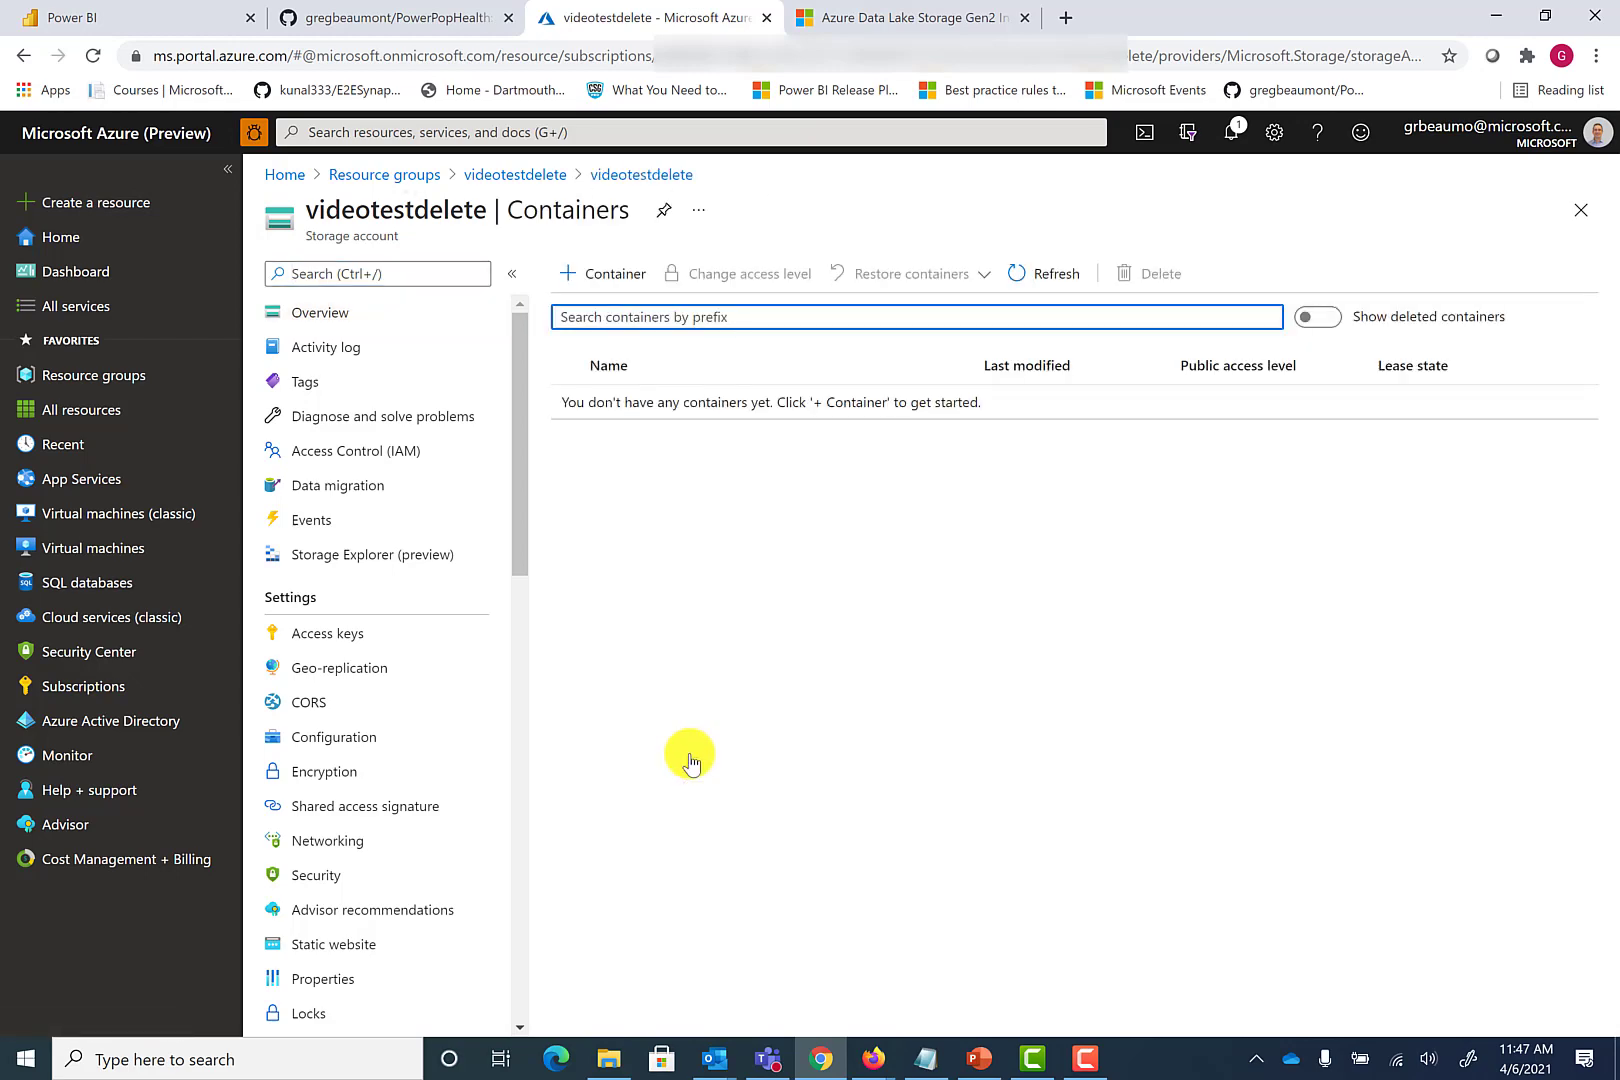
{"action": "mouse_move", "coordinate": [602, 274]}
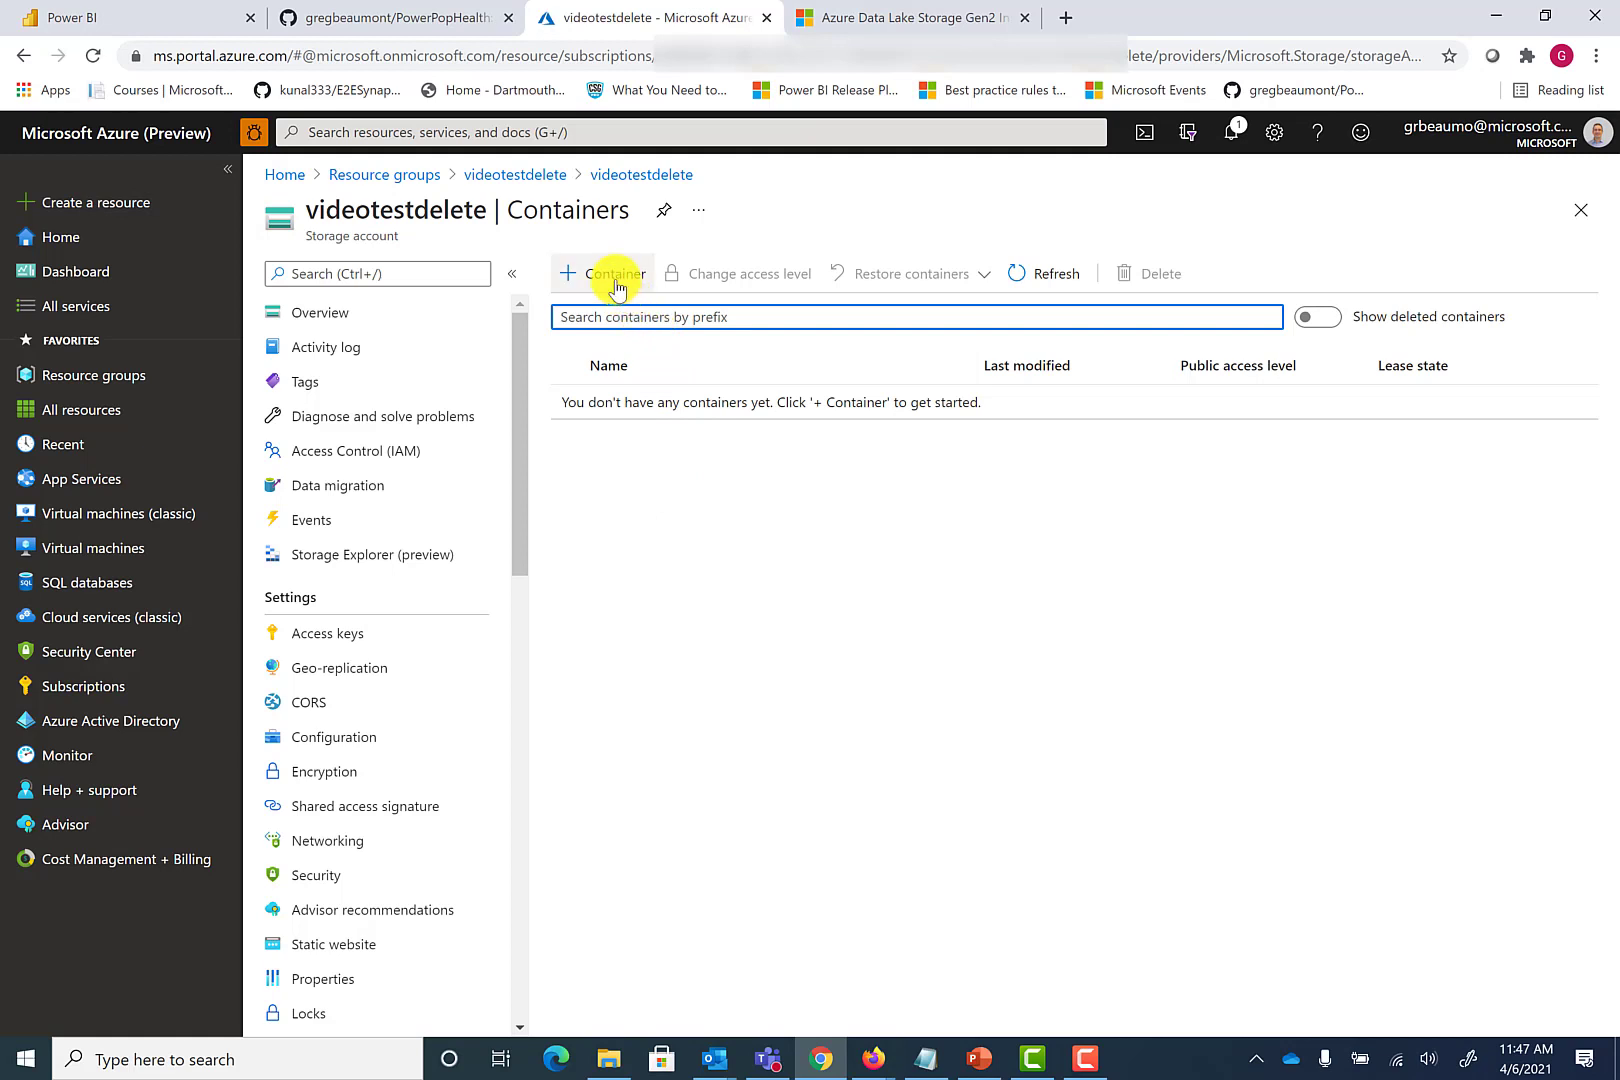
{"action": "mouse_move", "coordinate": [602, 273]}
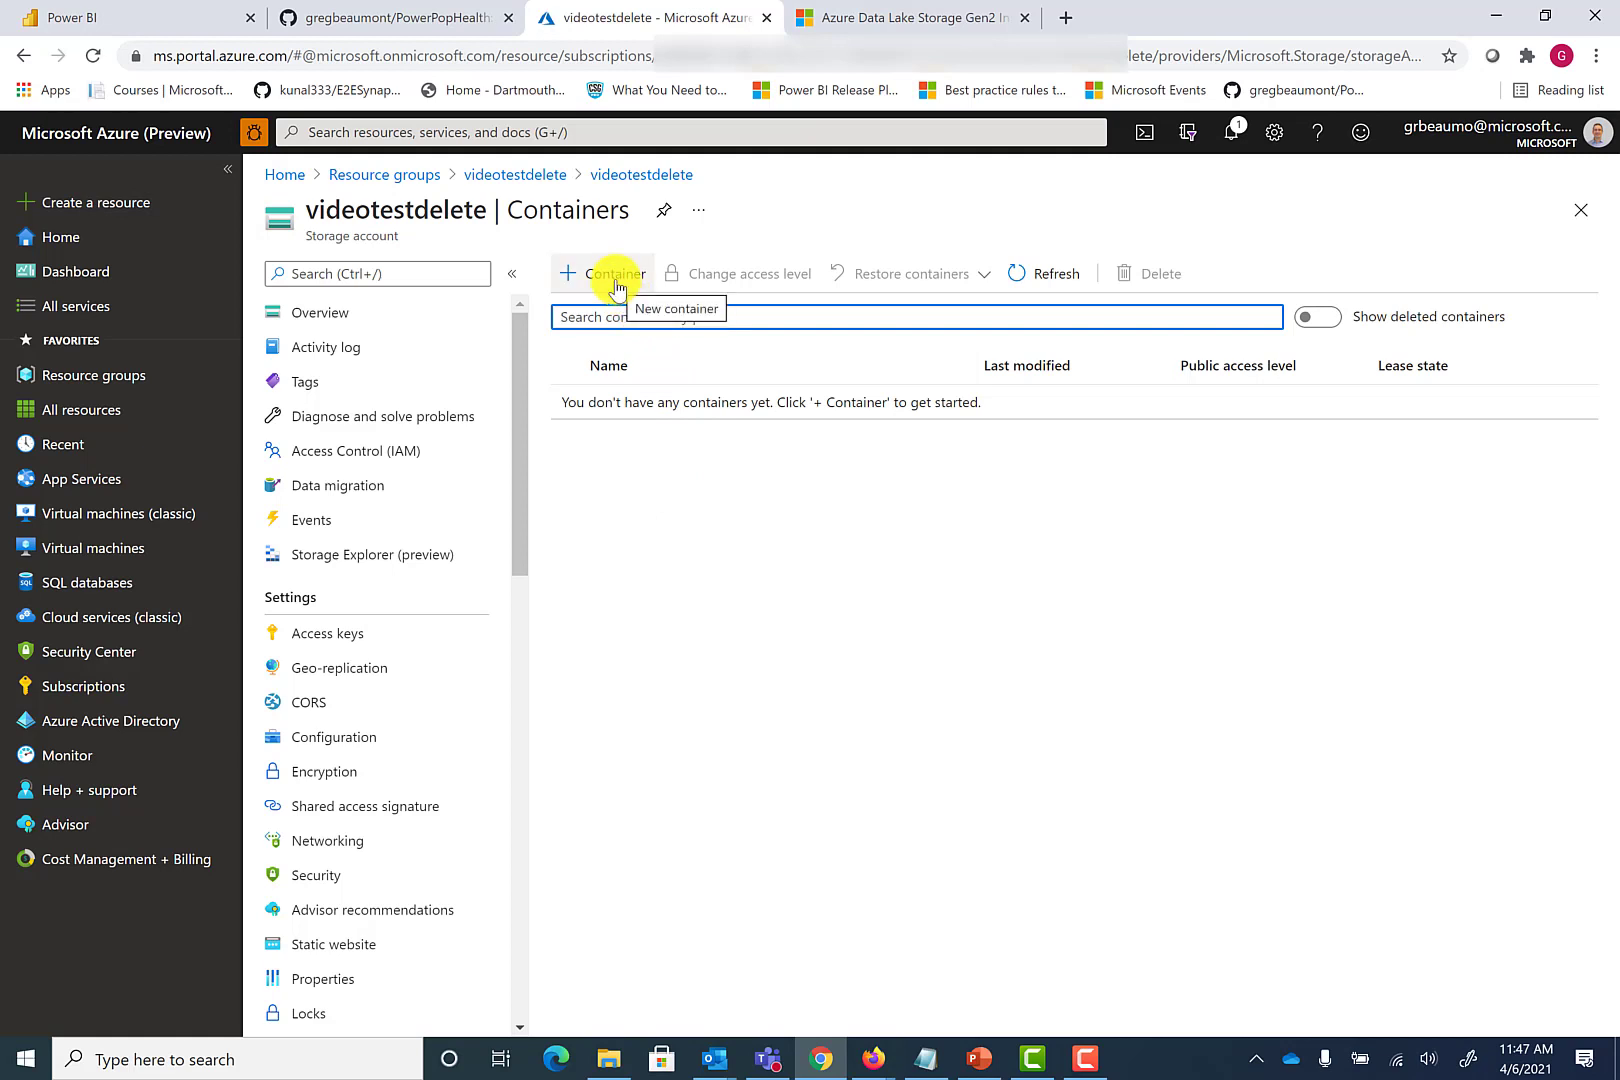
{"action": "left_click", "coordinate": [602, 273]}
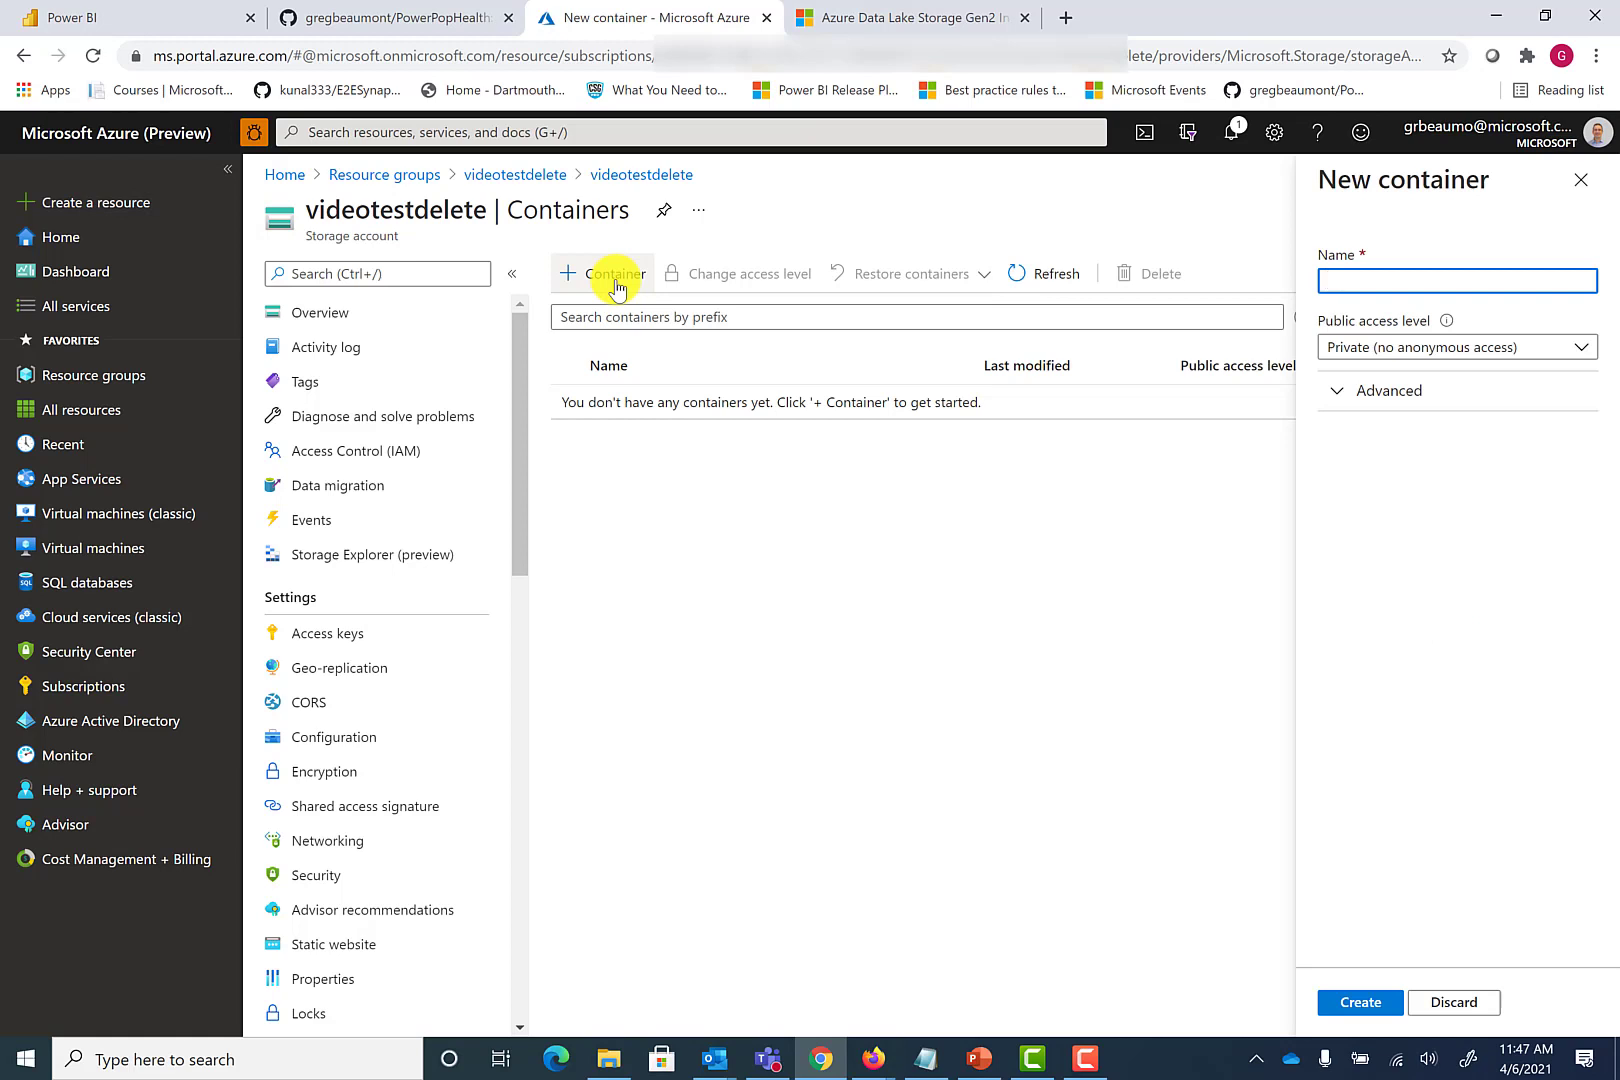
{"action": "type", "text": "powerpophealth"}
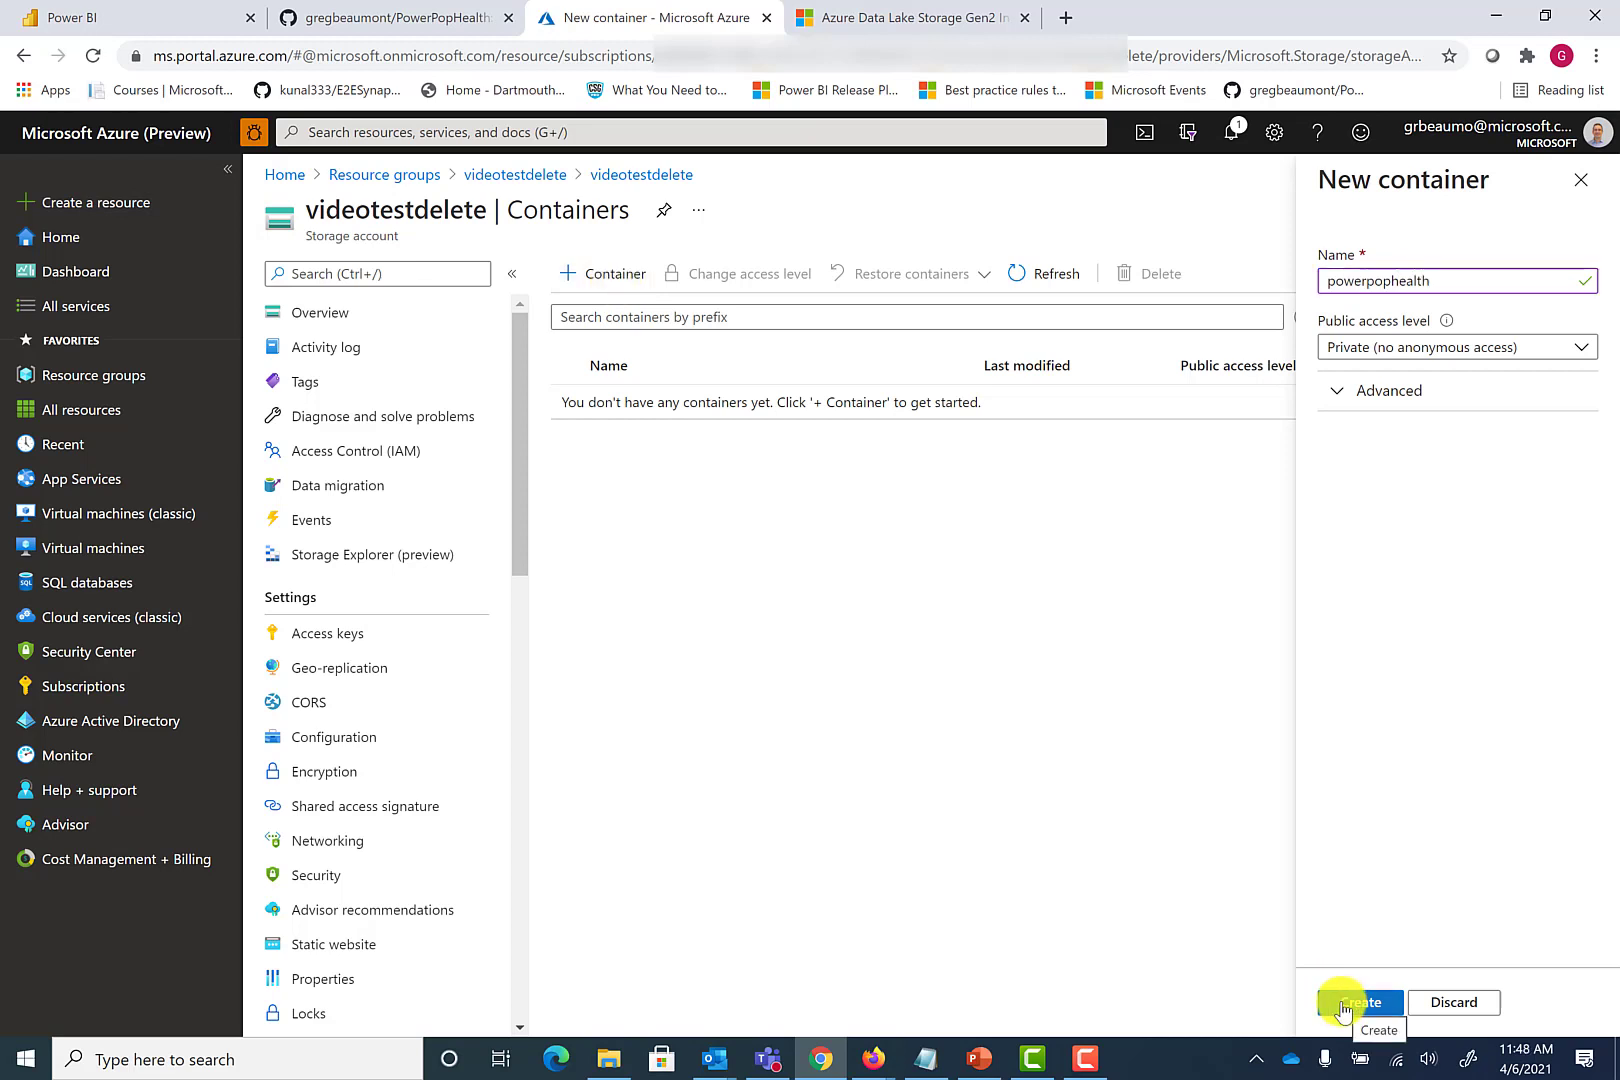
{"action": "left_click", "coordinate": [1359, 1002]}
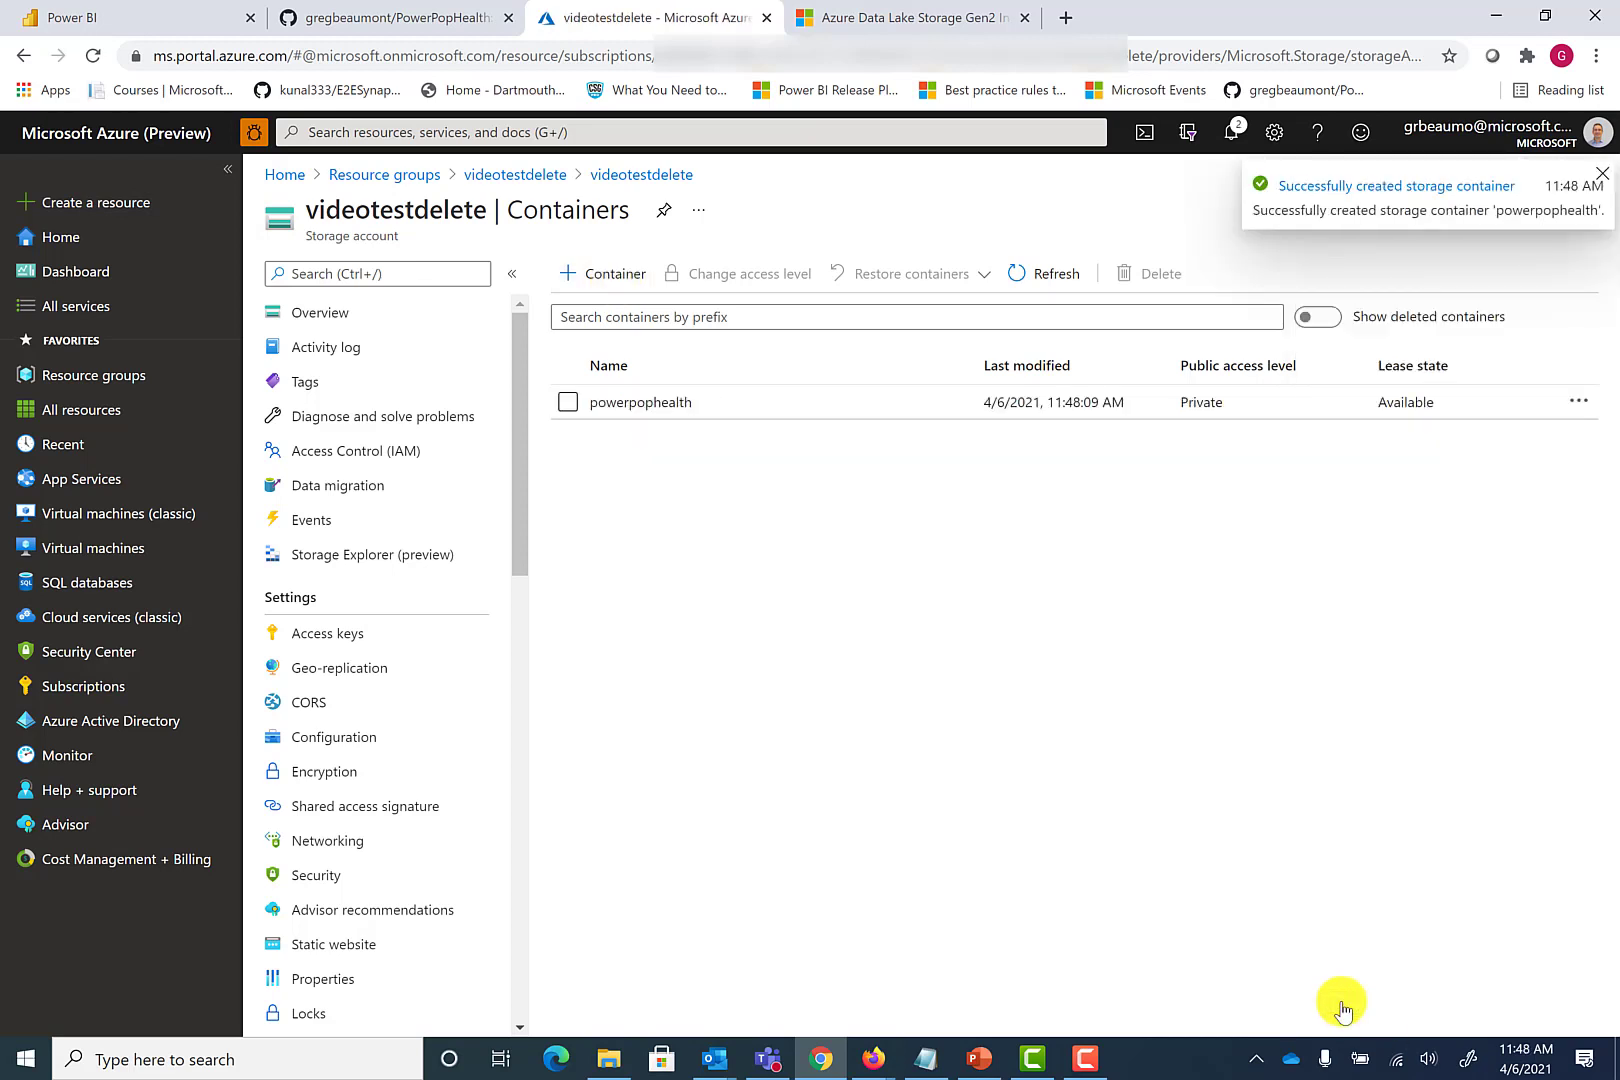
{"action": "left_click", "coordinate": [1601, 174]}
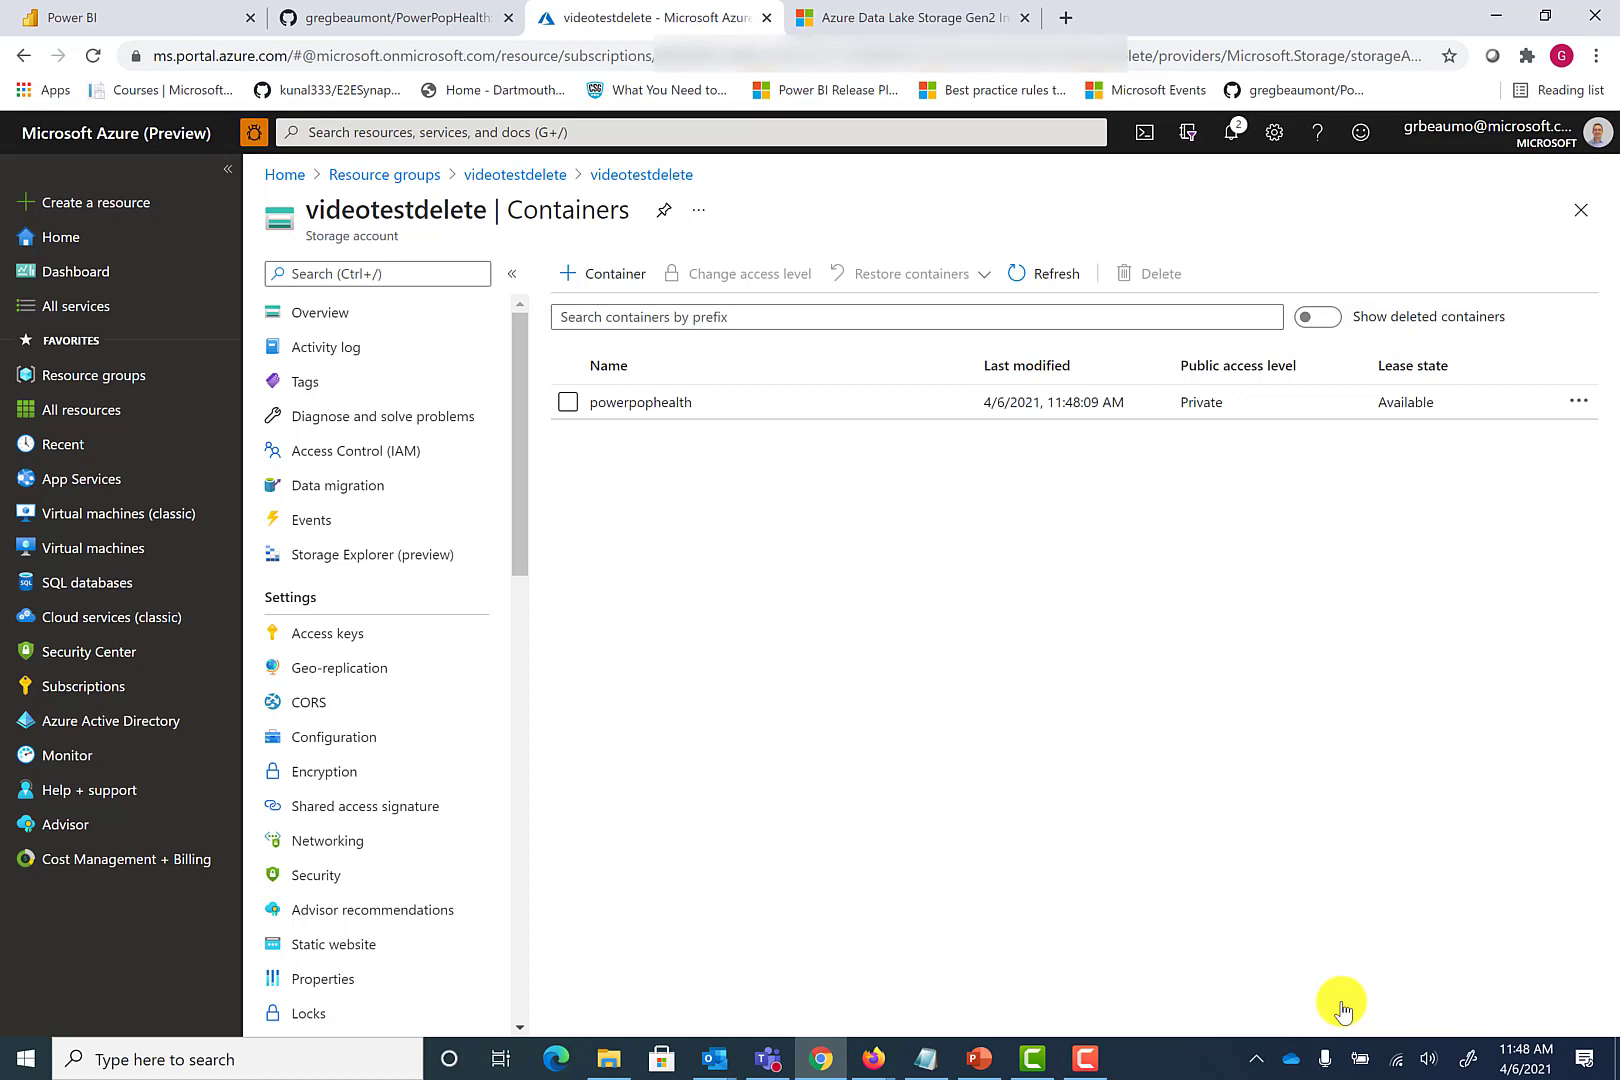
{"action": "left_click", "coordinate": [387, 18]}
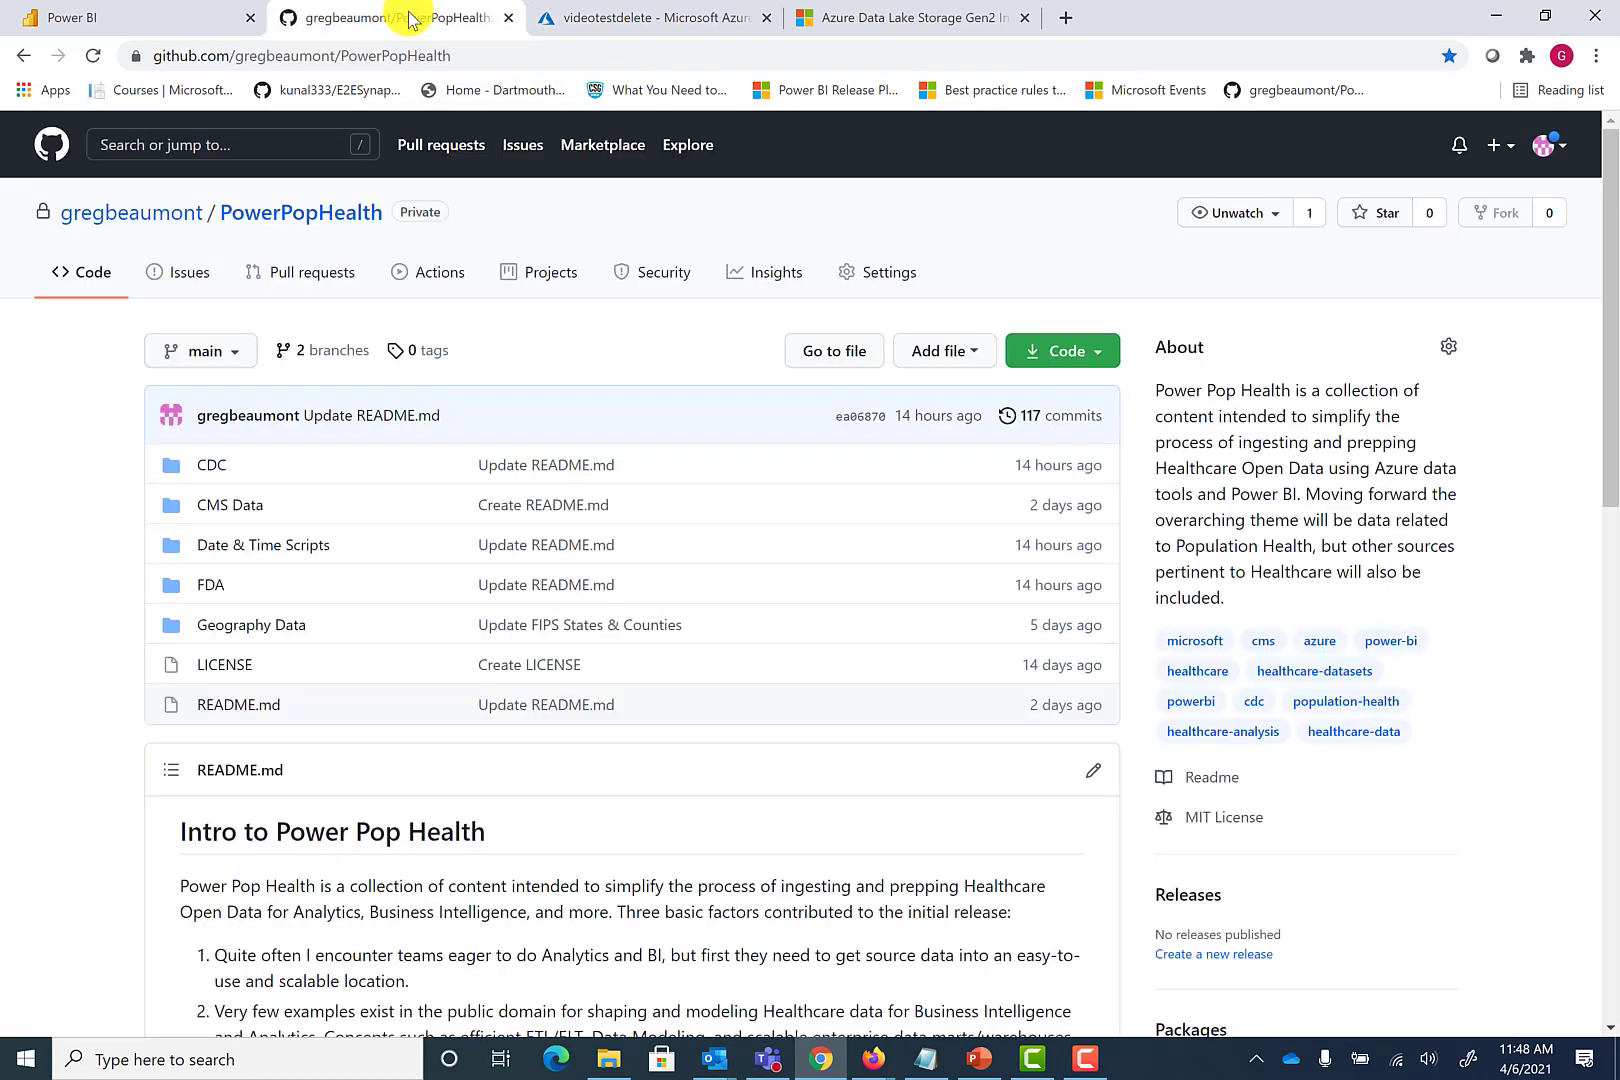